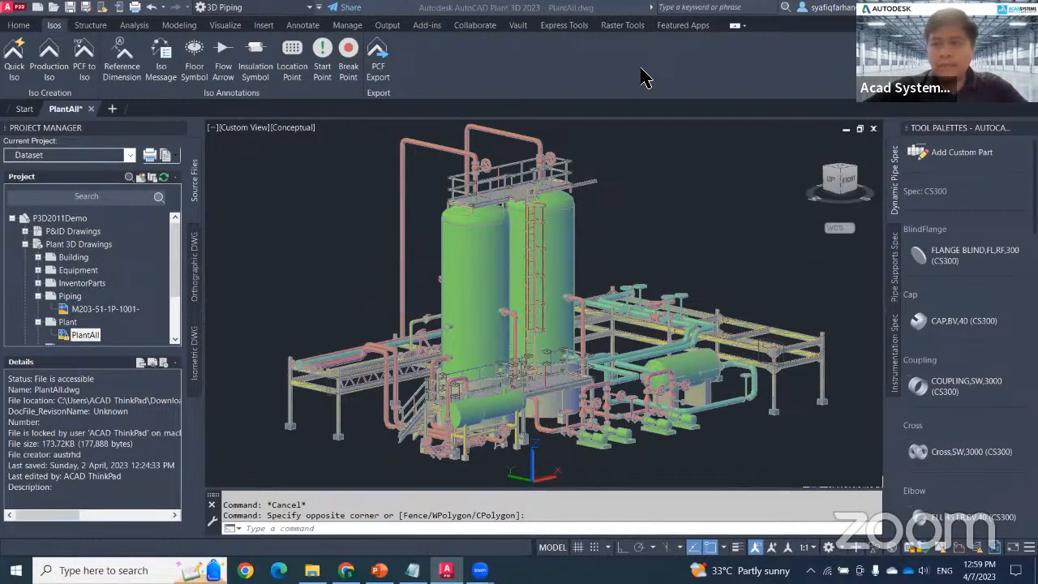
pyautogui.moveTo(452, 249)
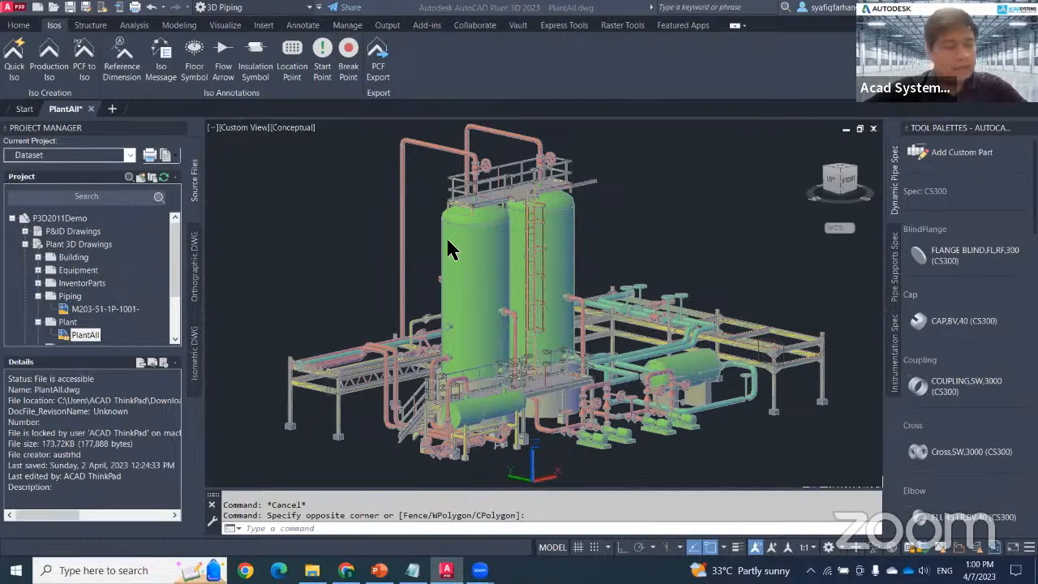
pyautogui.moveTo(317, 419)
pyautogui.write('XREF')
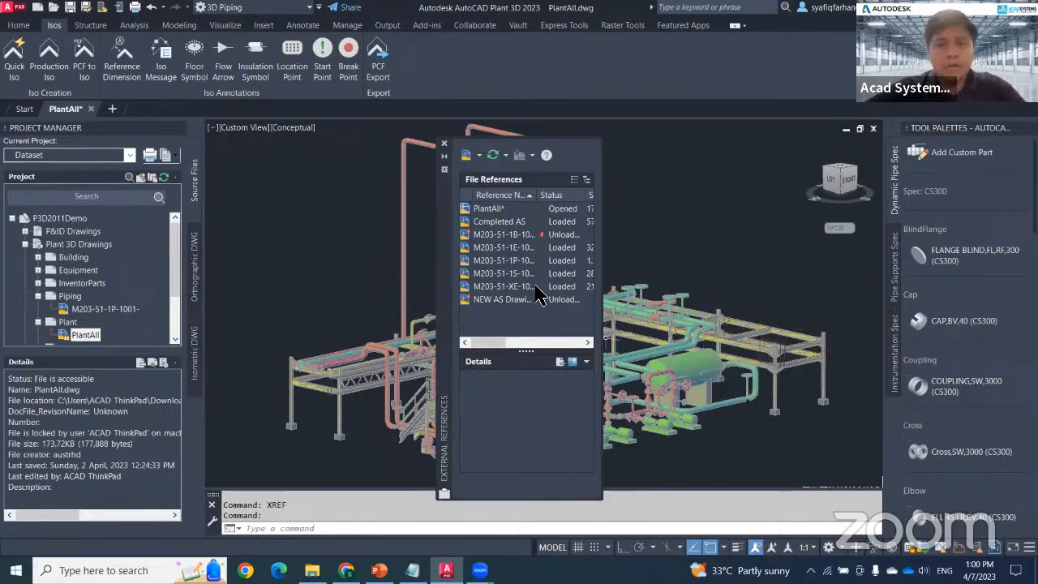
pyautogui.moveTo(483, 138)
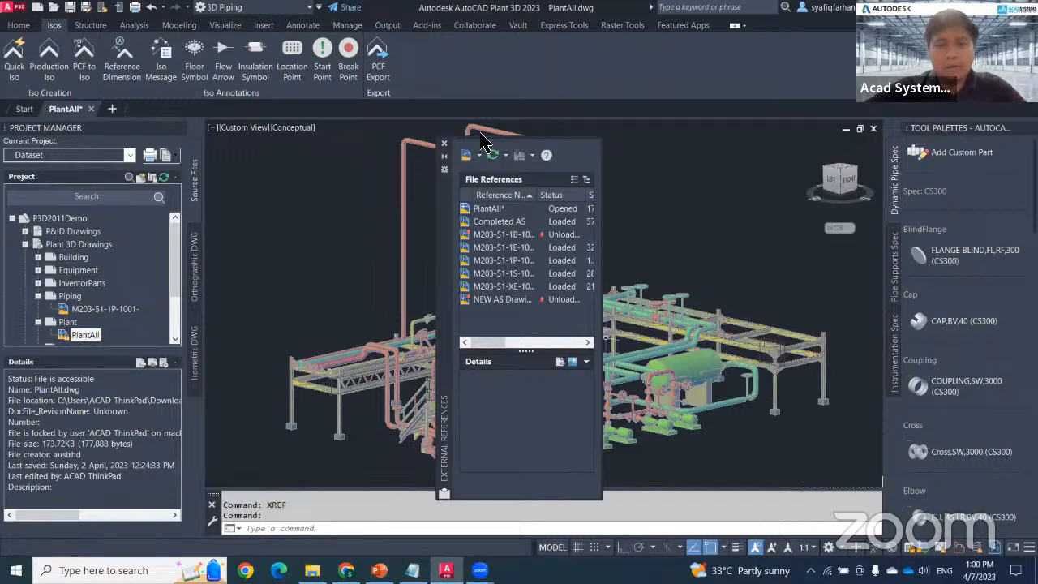
pyautogui.moveTo(543, 142)
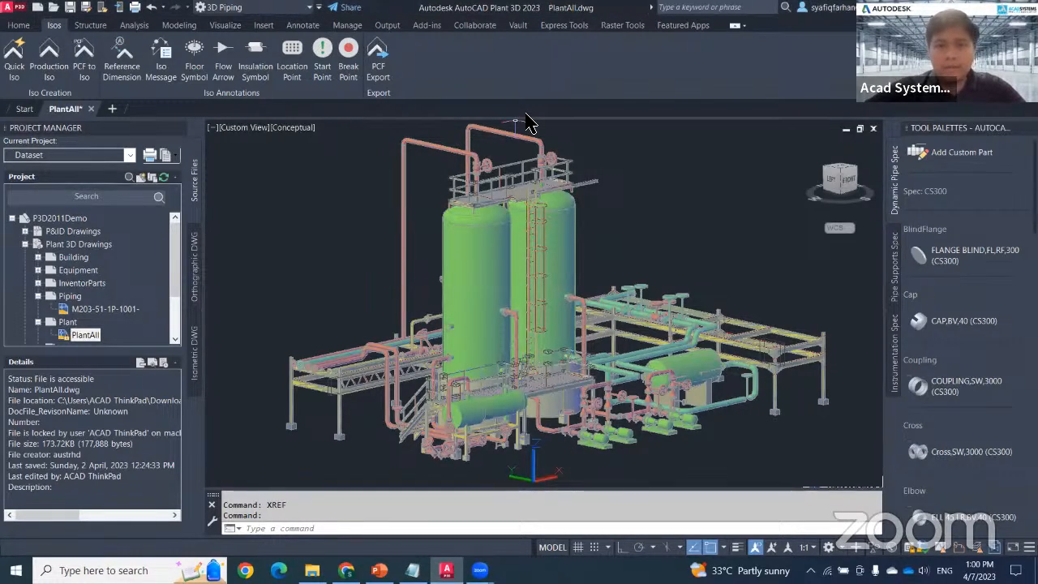
pyautogui.moveTo(843, 194)
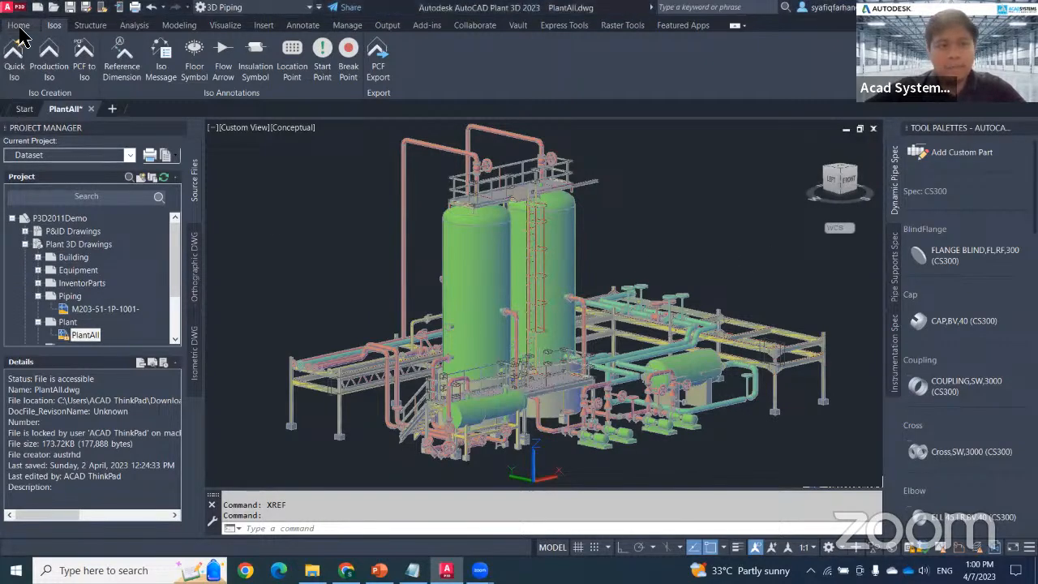
# Begin a new orthographic drawing in the project's Orthographic Drawings folder.
pyautogui.click(17, 26)
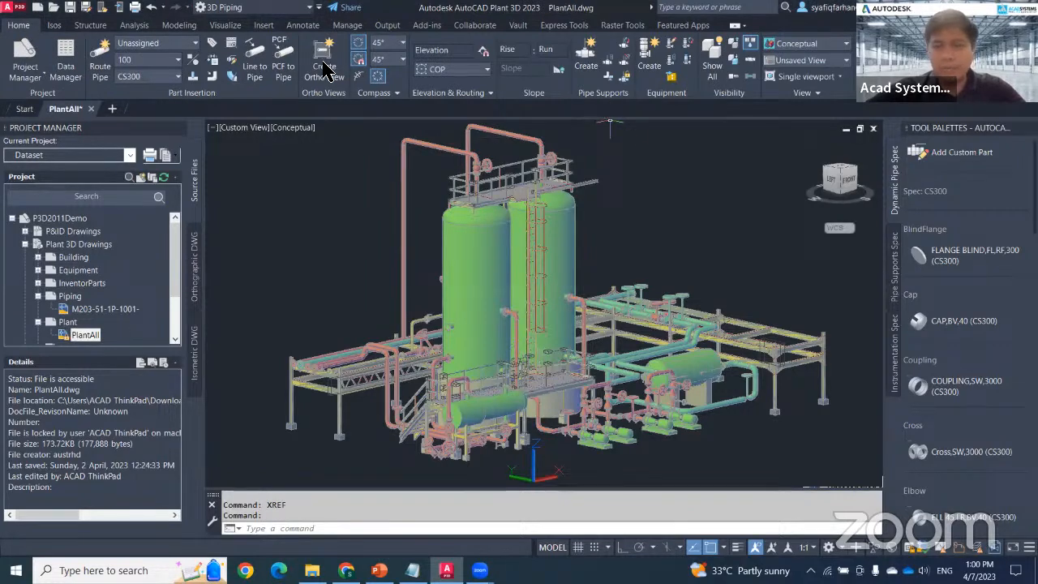
pyautogui.moveTo(337, 63)
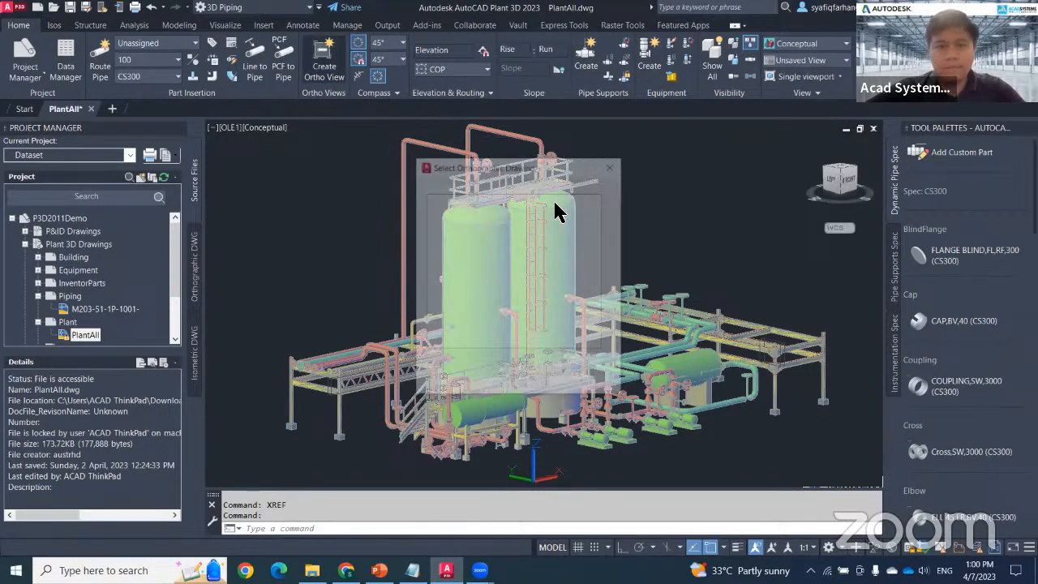
pyautogui.click(324, 62)
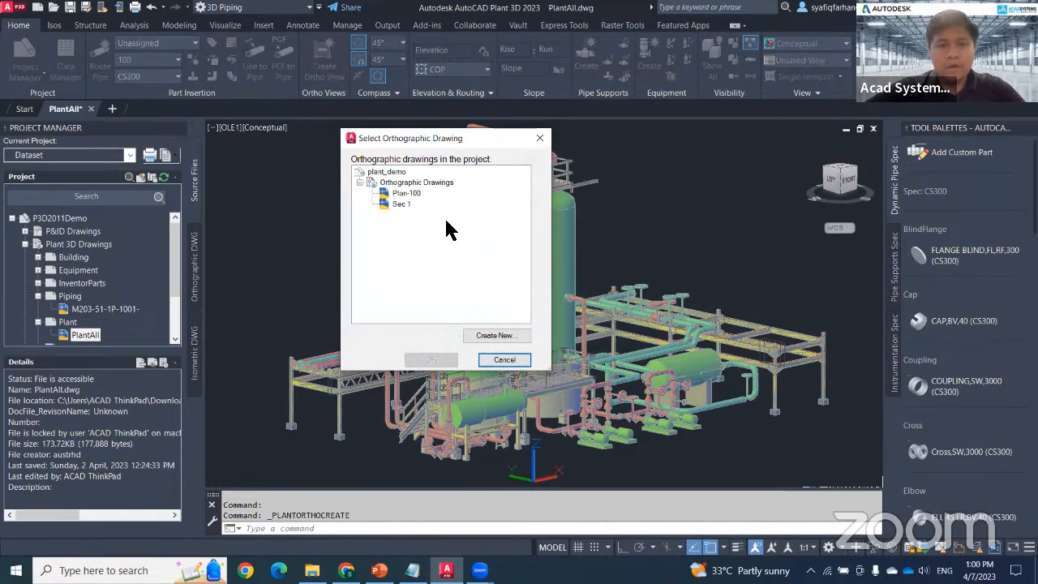
pyautogui.moveTo(386, 263)
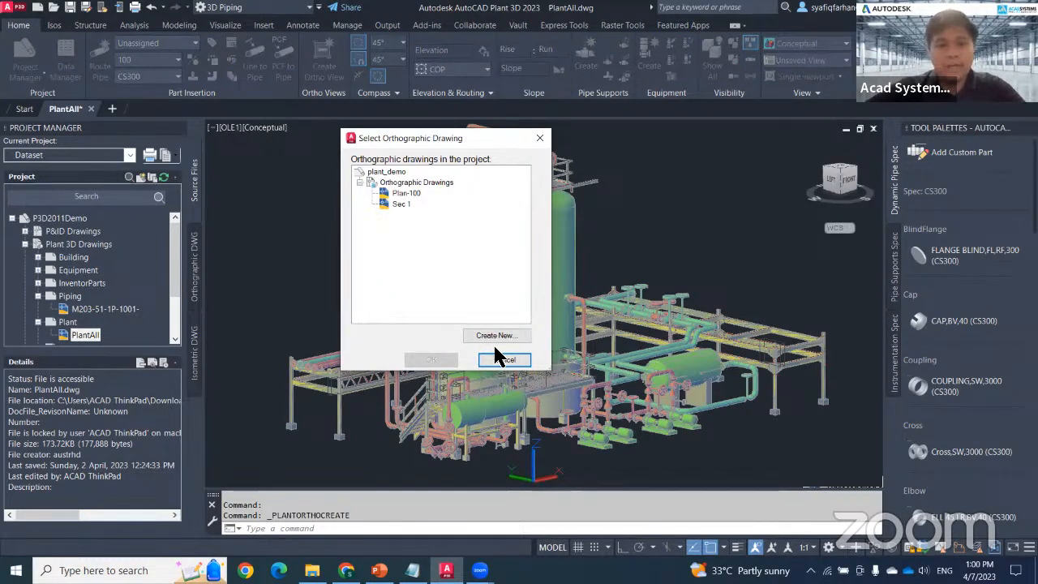
pyautogui.moveTo(496, 334)
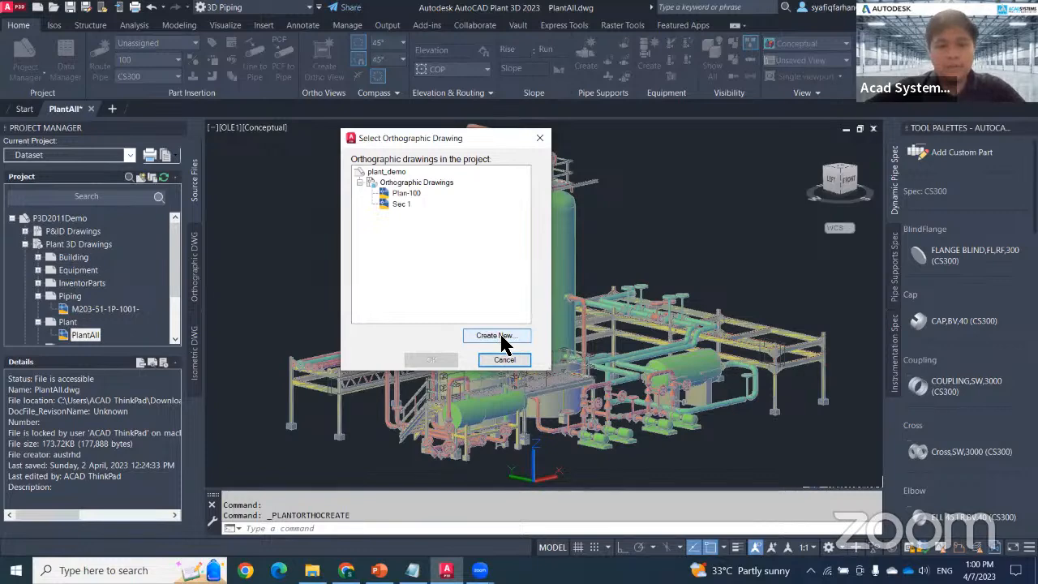
pyautogui.click(496, 334)
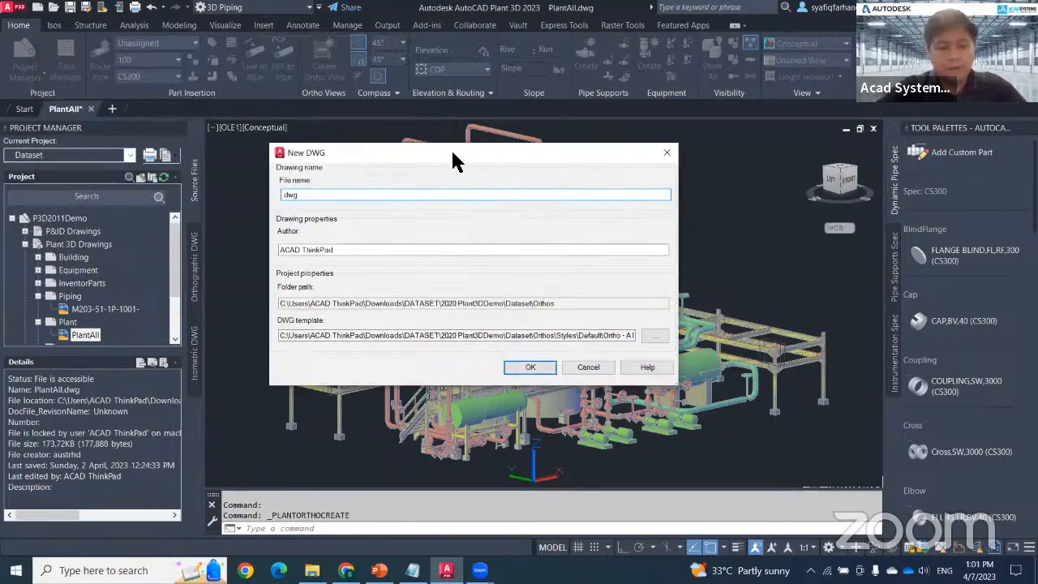
# Name the new drawing 'Ortho Drawing 1' and confirm its creation.
pyautogui.write('Orto')
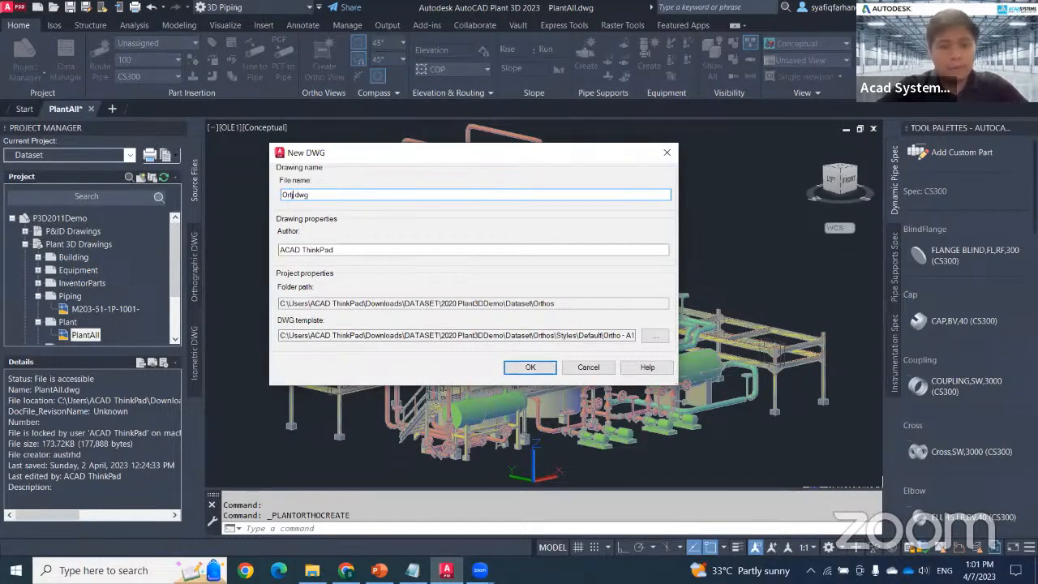
pyautogui.write('Ortho Drawing')
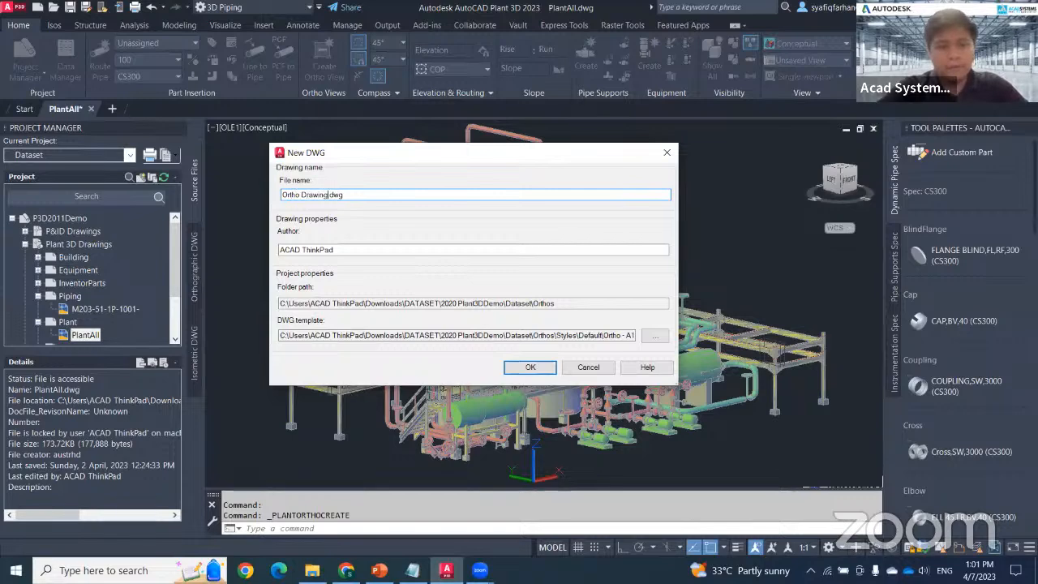
pyautogui.write('1')
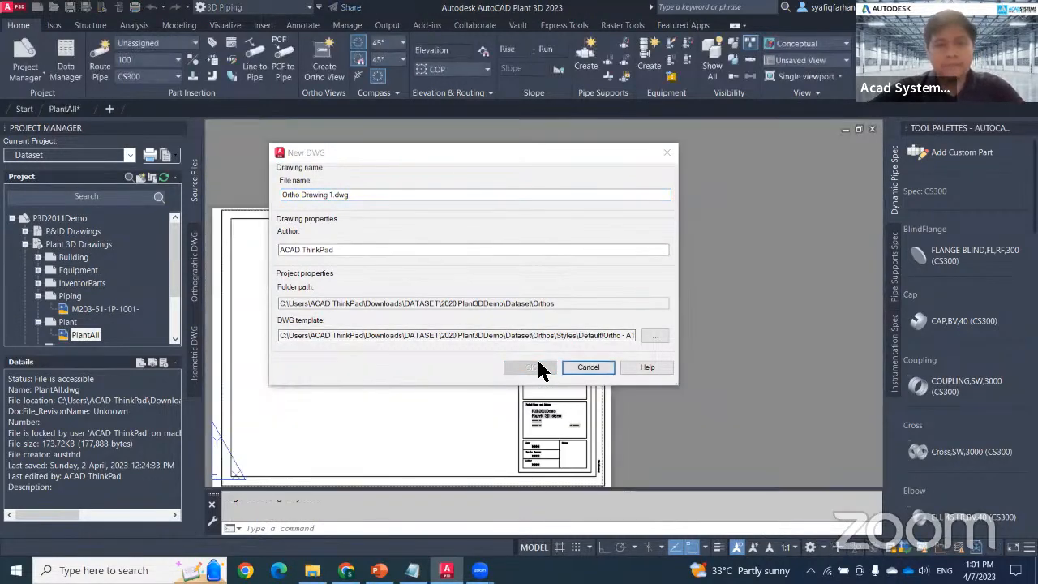
pyautogui.click(531, 366)
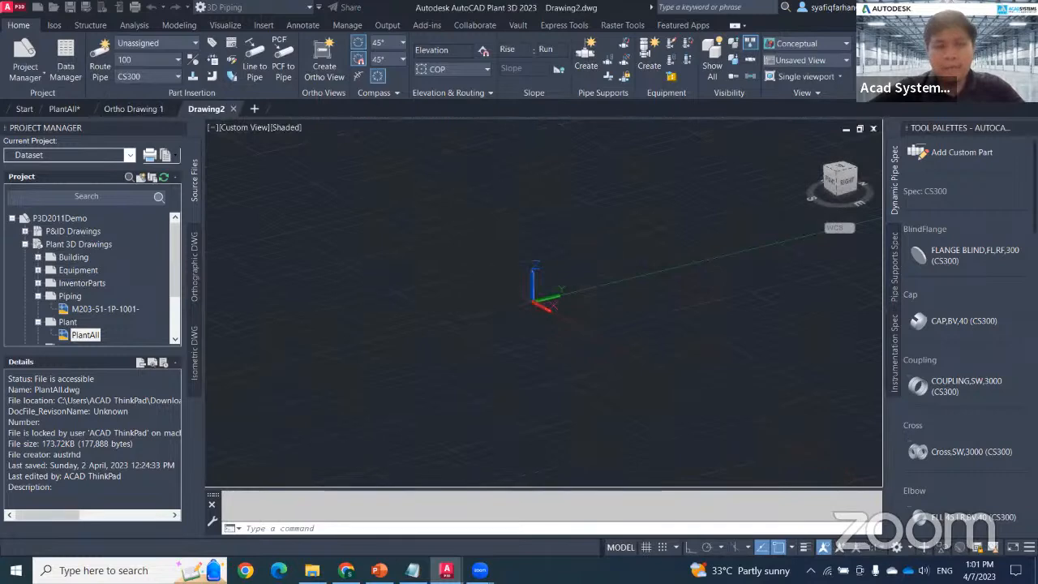
# Start an ortho view and accept the 3D model selection with the Piping group included.
pyautogui.click(324, 62)
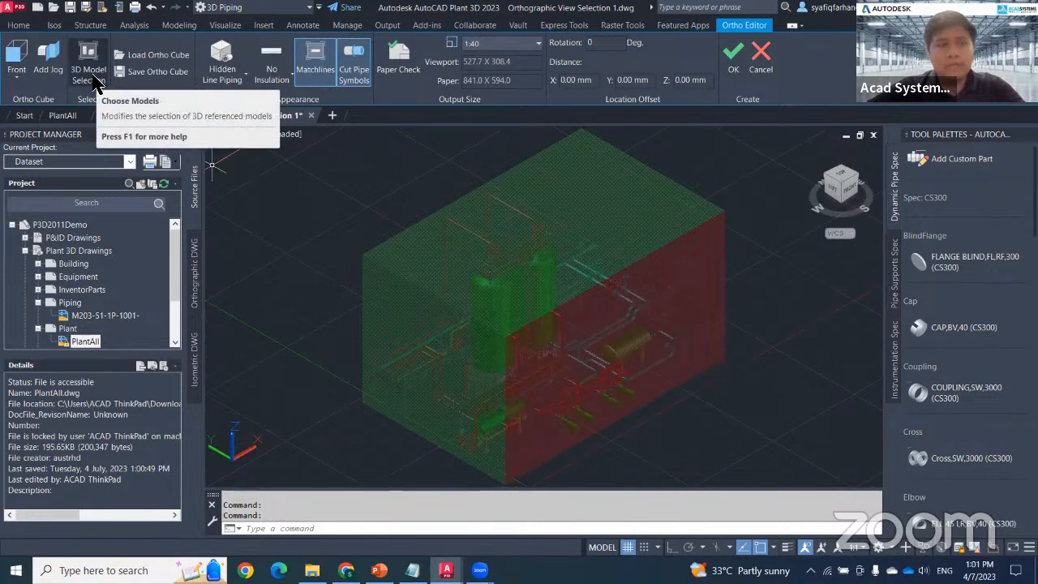
pyautogui.click(87, 62)
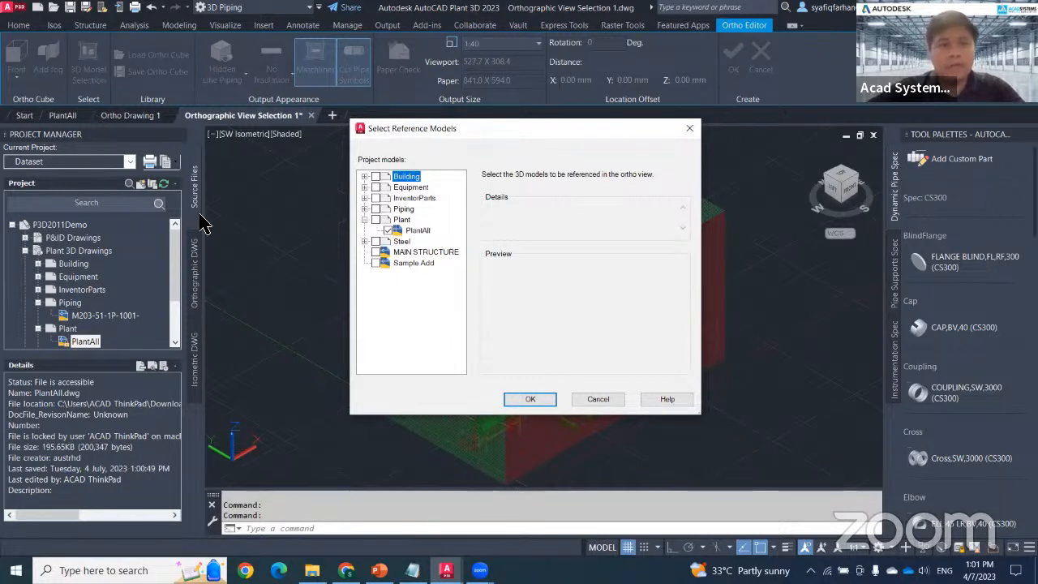
pyautogui.click(365, 207)
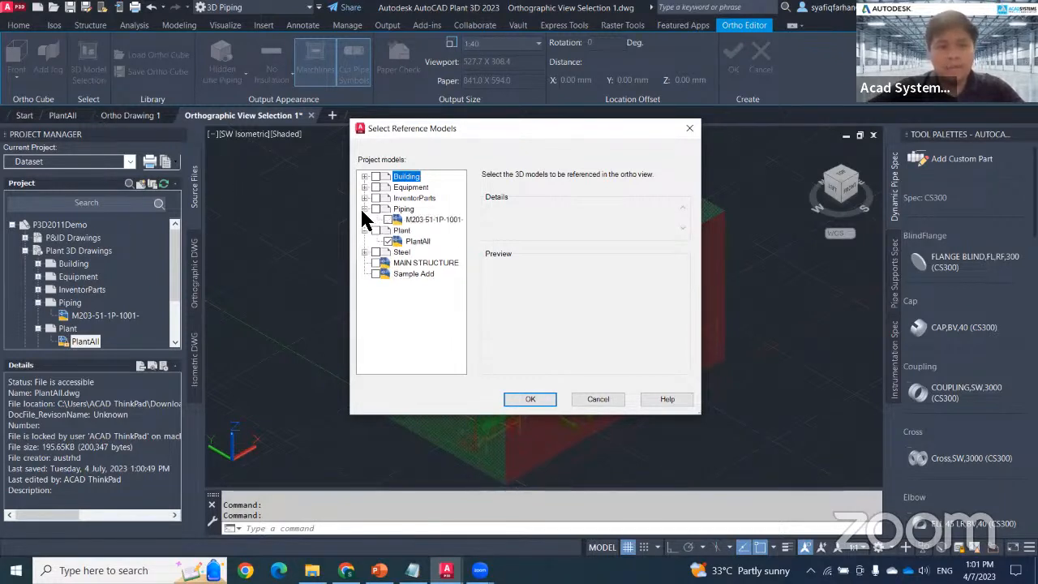
pyautogui.click(367, 207)
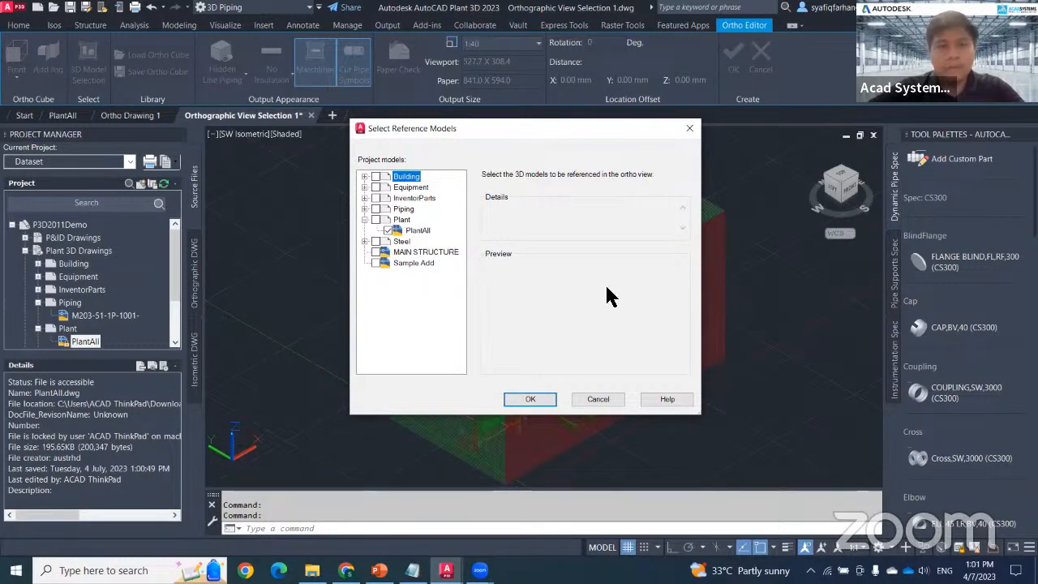
pyautogui.click(529, 399)
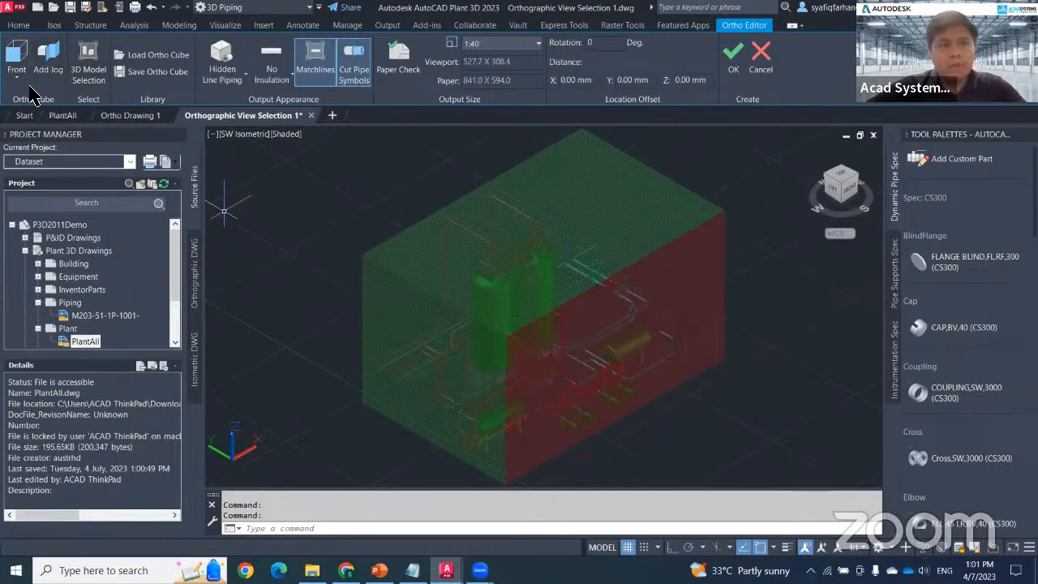
# Set the ortho cube to a Top view of the plant and select the viewing box.
pyautogui.click(17, 61)
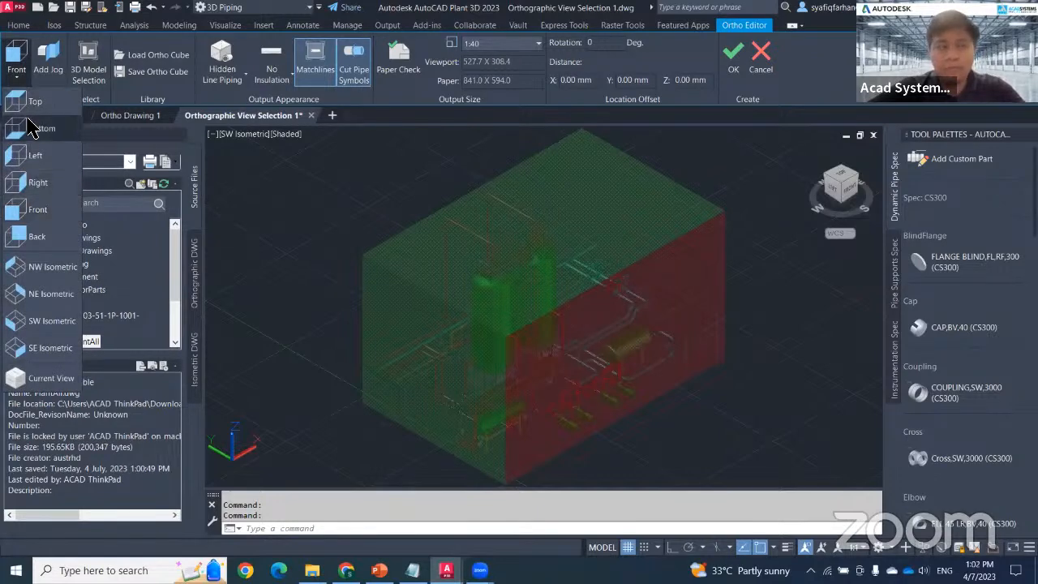
pyautogui.moveTo(36, 236)
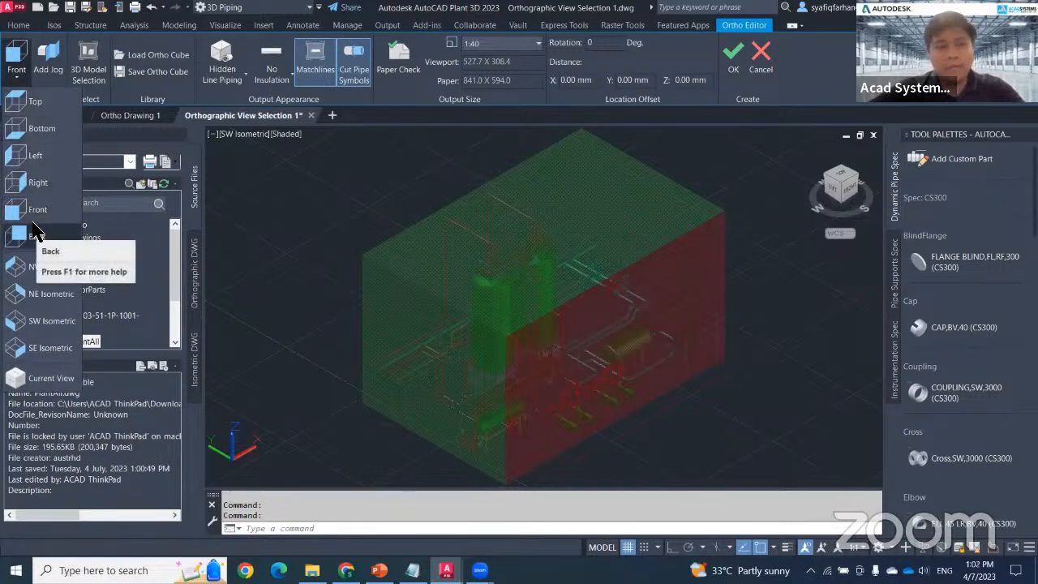
pyautogui.moveTo(49, 116)
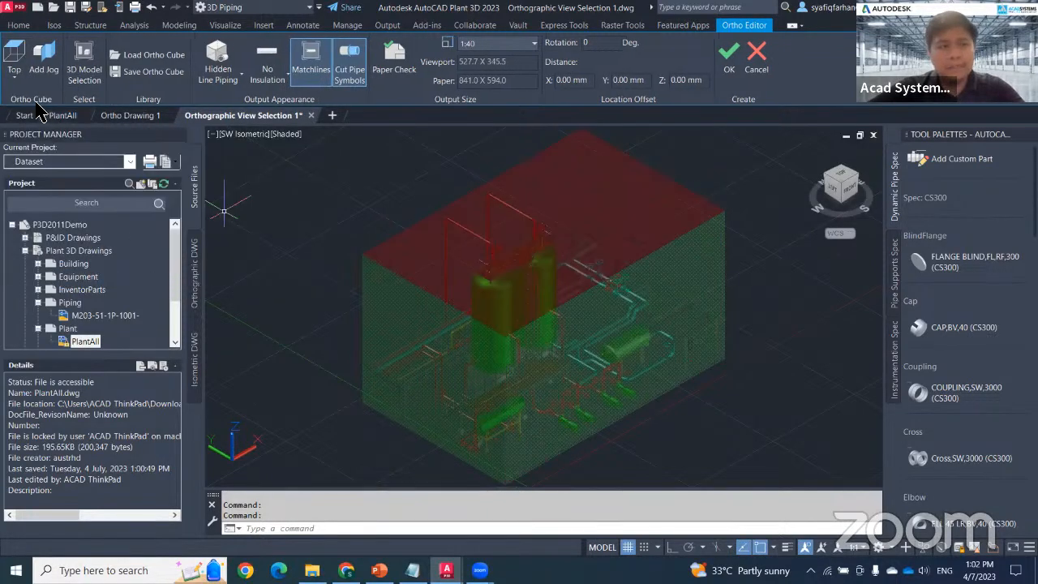
pyautogui.click(31, 99)
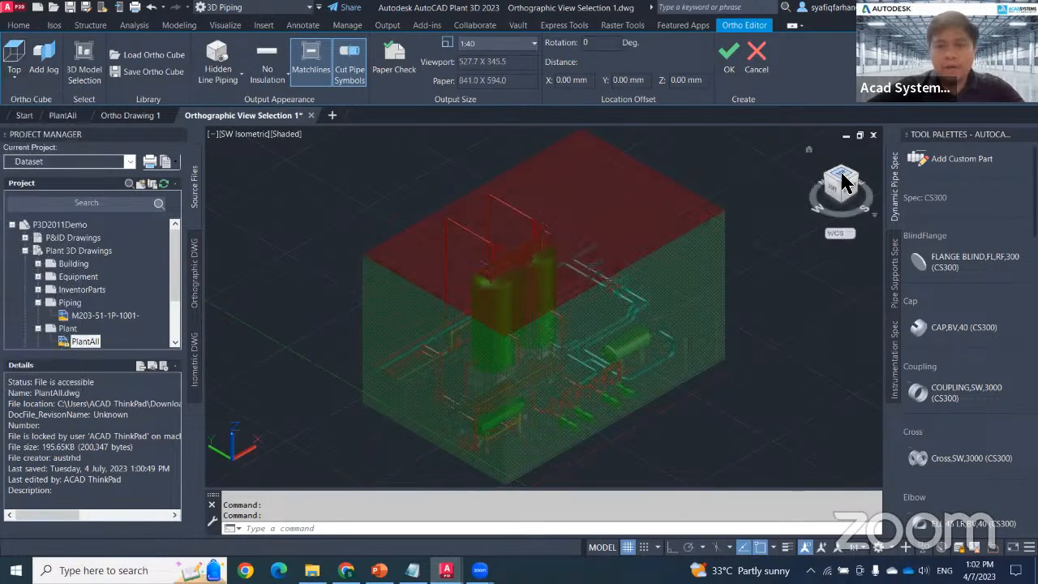
pyautogui.click(840, 181)
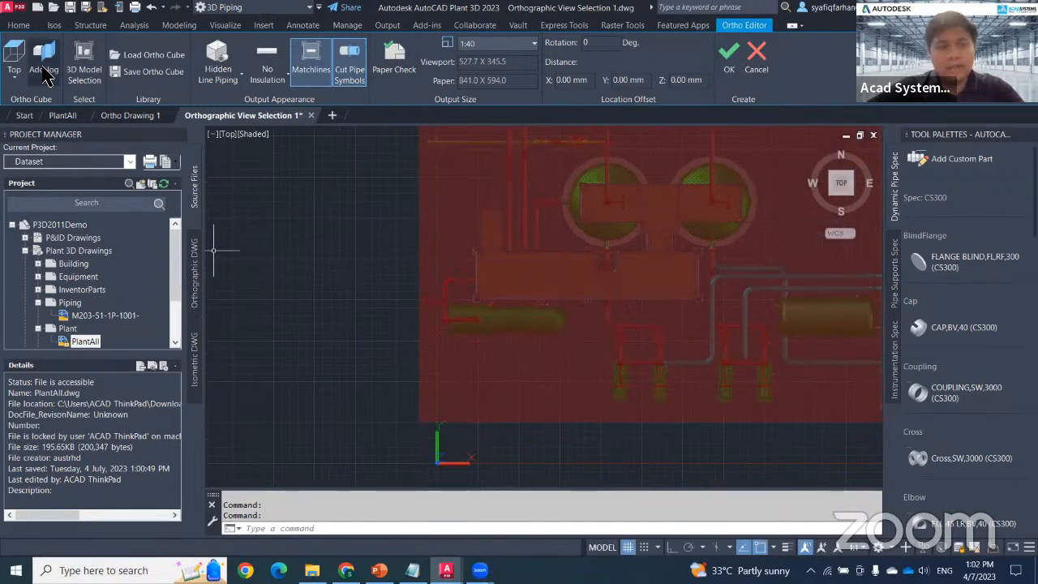
pyautogui.click(43, 61)
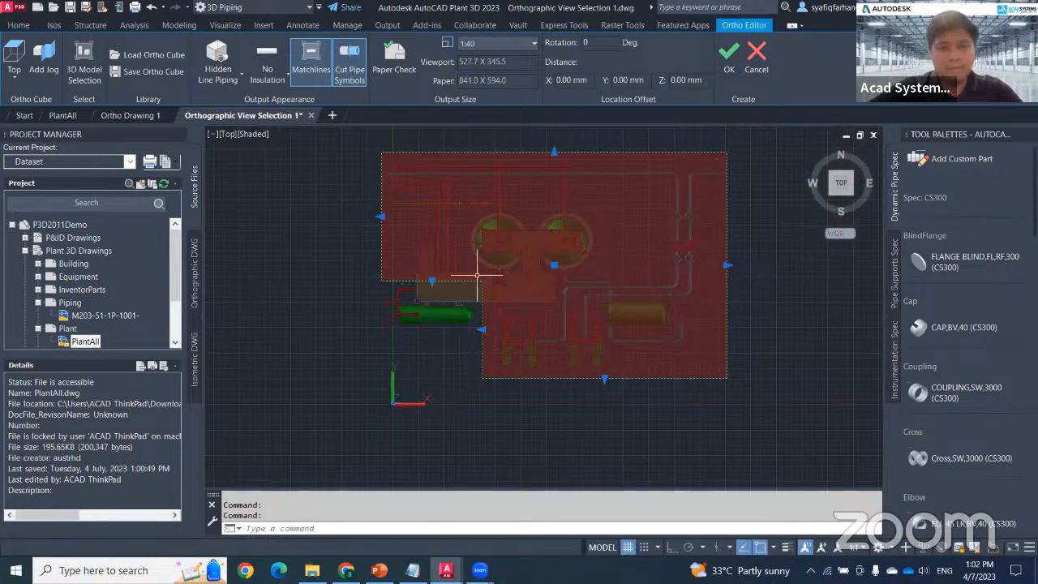
# Choose No Hidden Lines for piping, check insulation display, and review matchlines.
pyautogui.press('Escape')
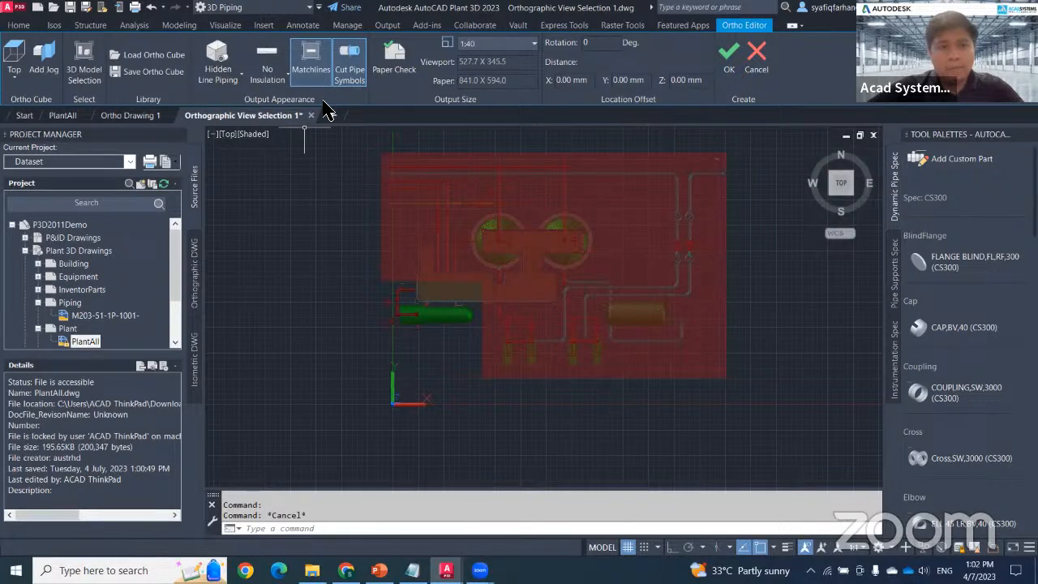
pyautogui.click(218, 62)
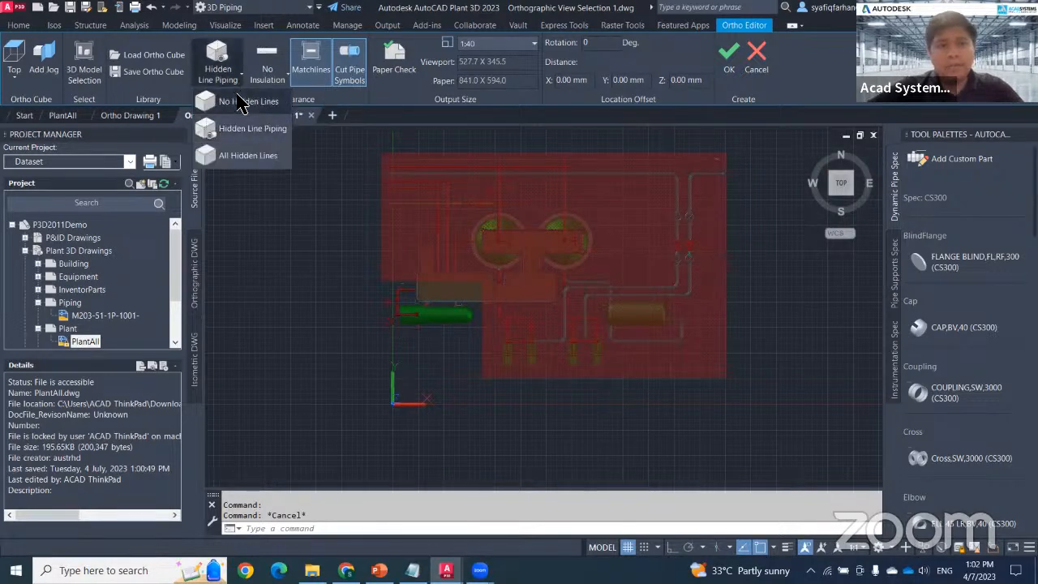
pyautogui.moveTo(249, 100)
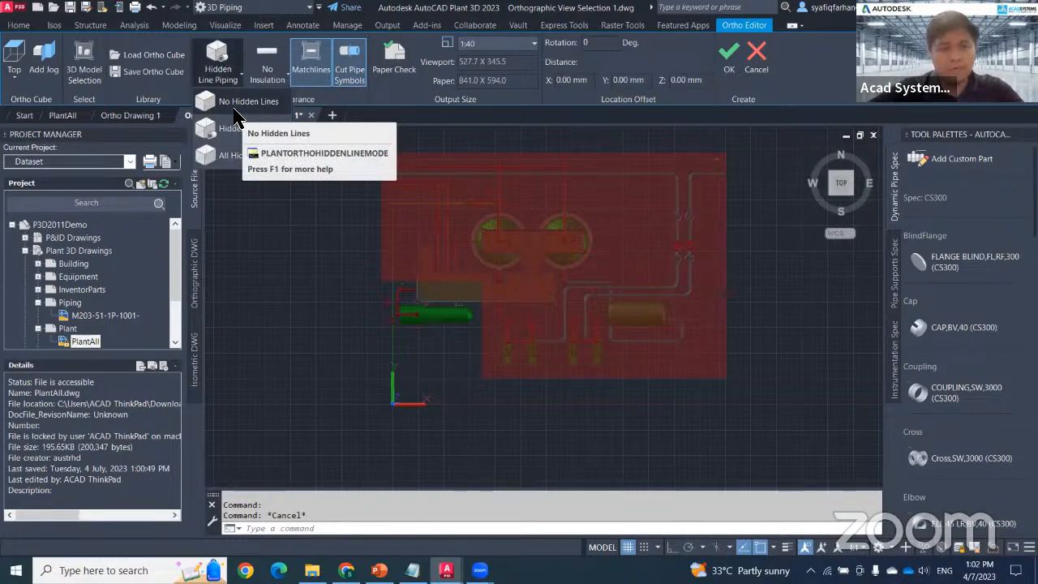
pyautogui.moveTo(231, 138)
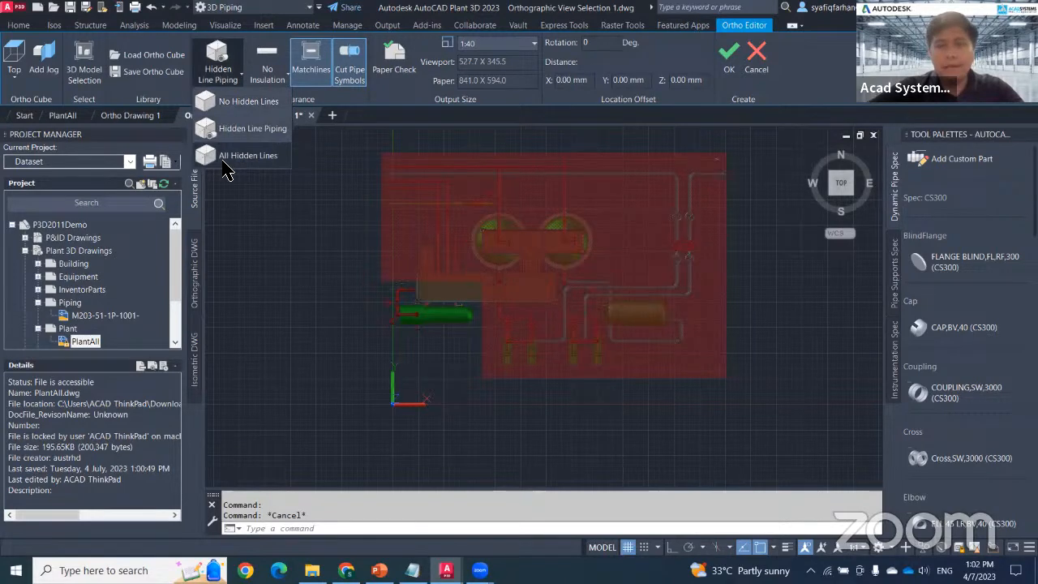
pyautogui.moveTo(247, 156)
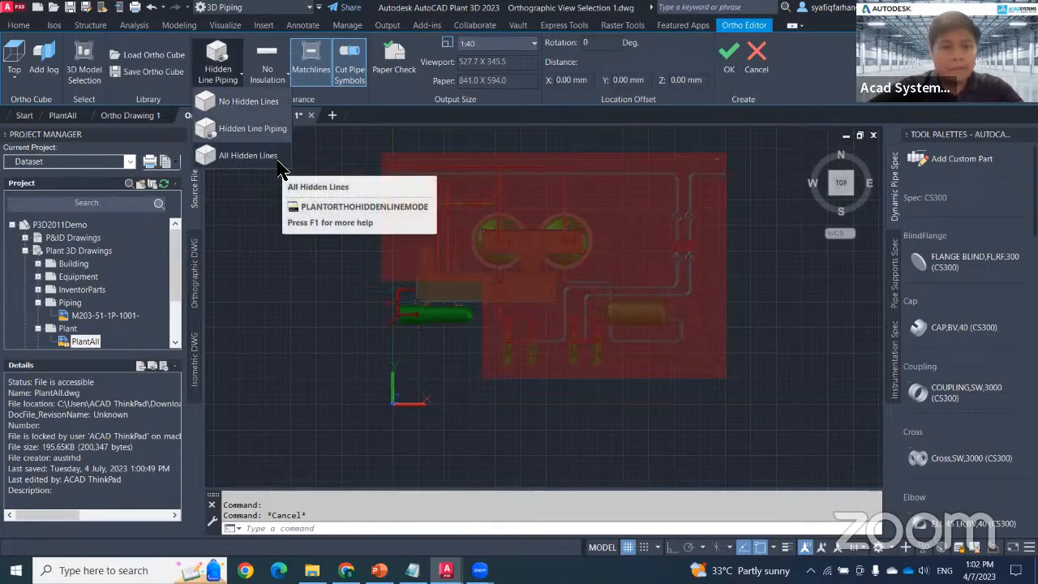
pyautogui.moveTo(248, 101)
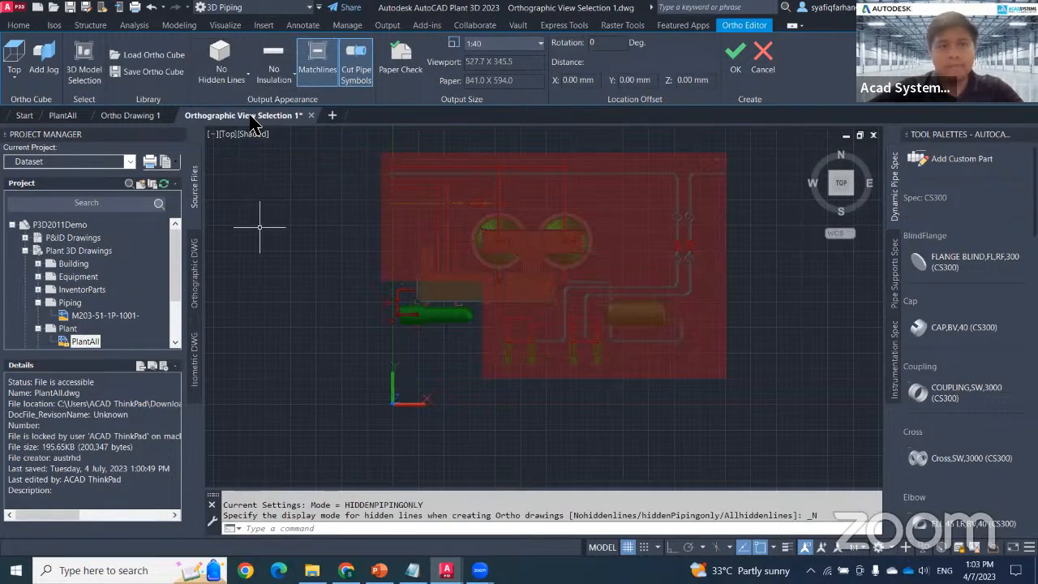
pyautogui.click(273, 65)
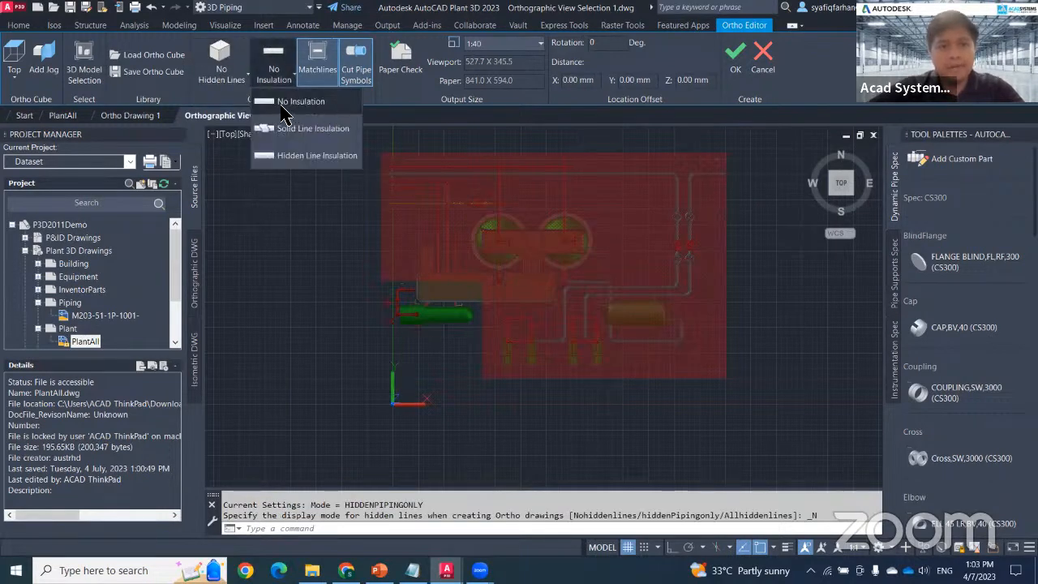
pyautogui.moveTo(267, 128)
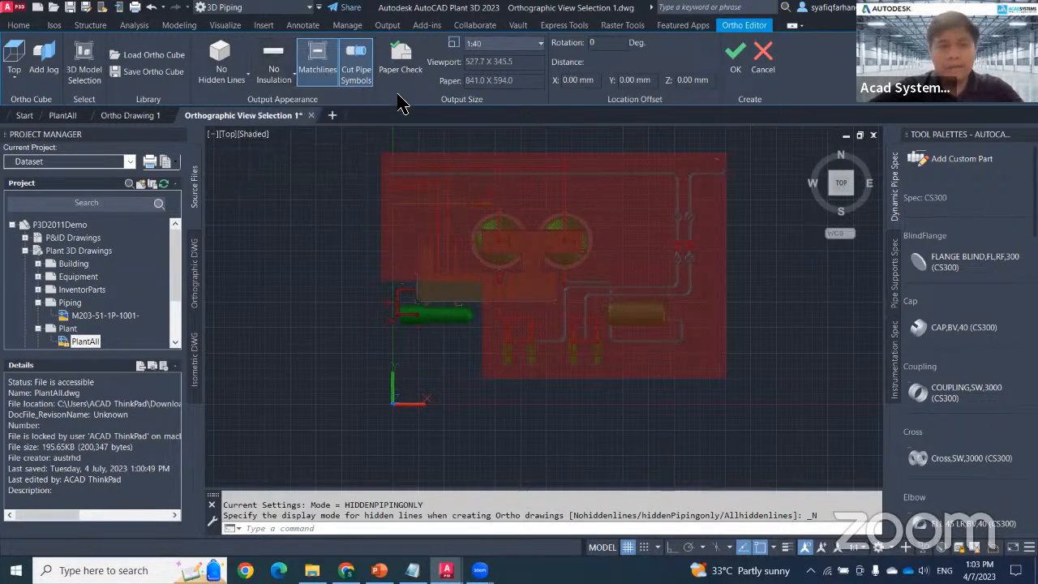
pyautogui.moveTo(318, 57)
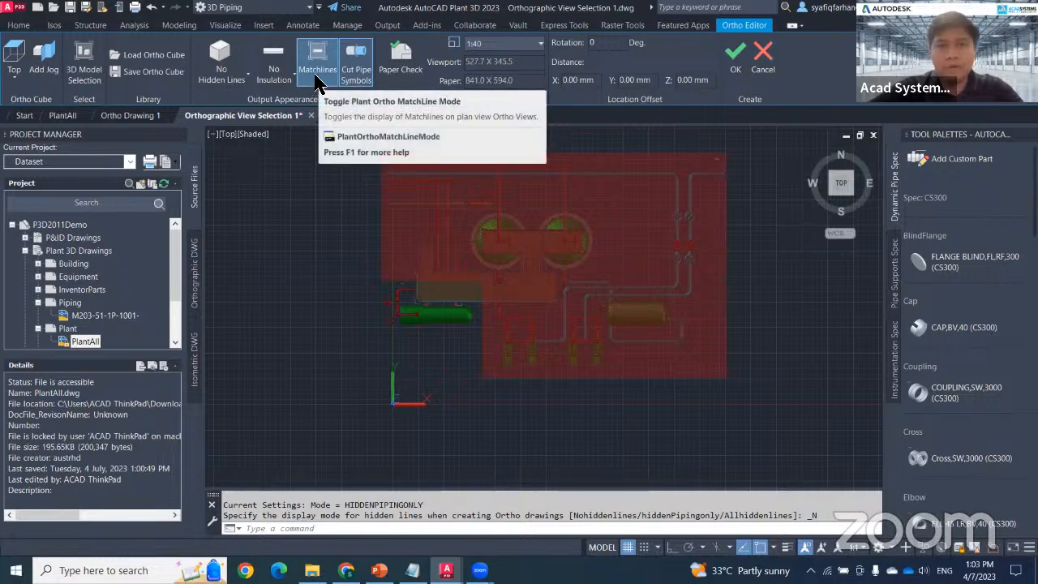
pyautogui.click(318, 62)
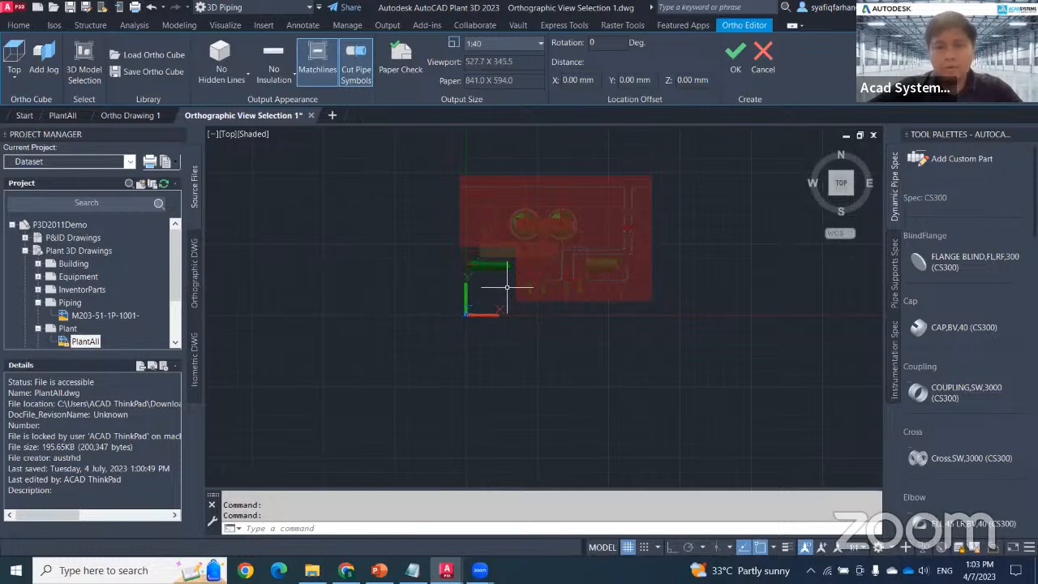
# Preview the view on the 841 × 594 sheet and set the view scale to 1:50.
pyautogui.click(399, 57)
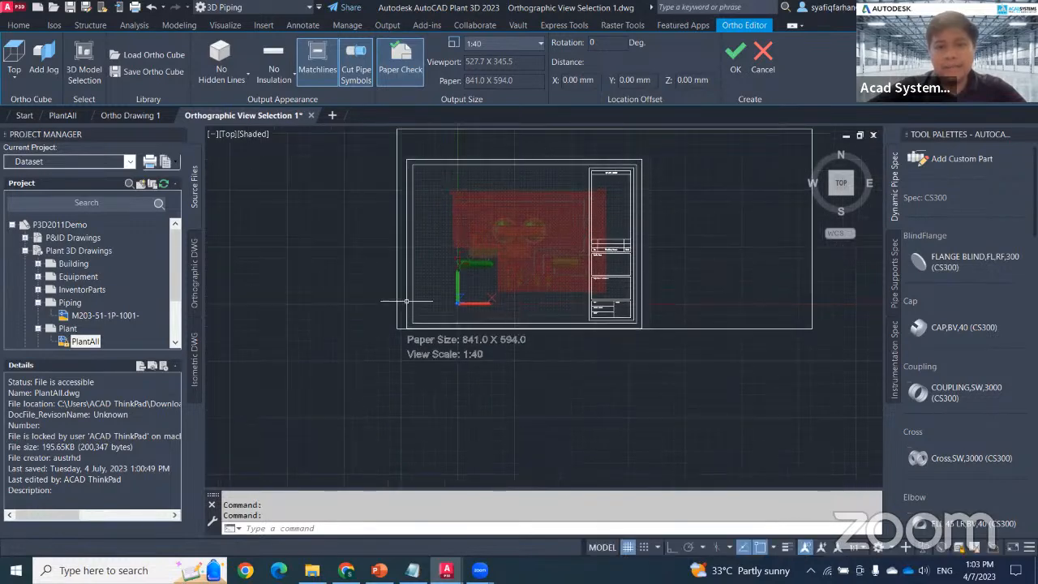
pyautogui.moveTo(429, 220)
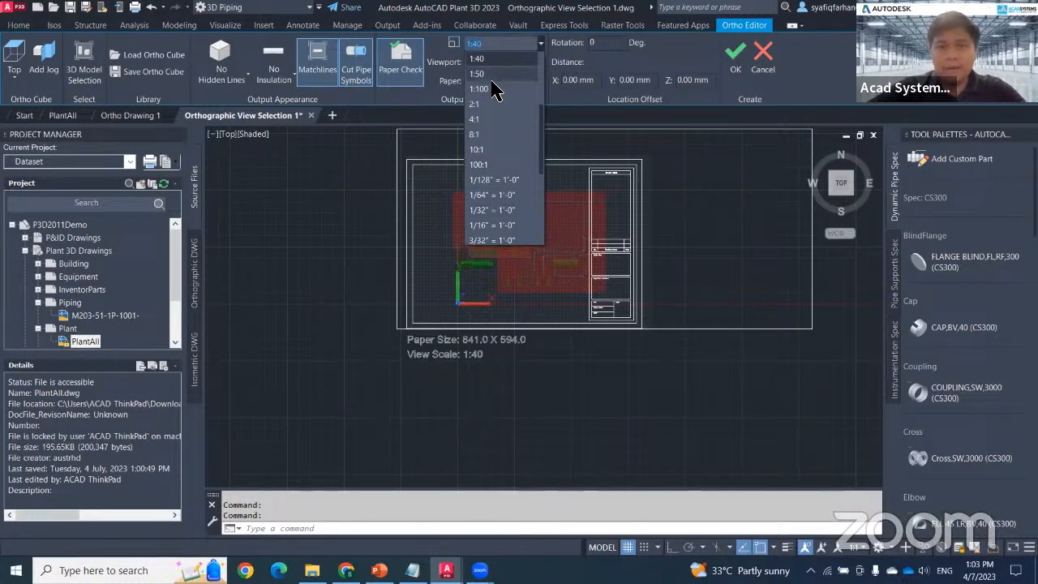
pyautogui.click(477, 74)
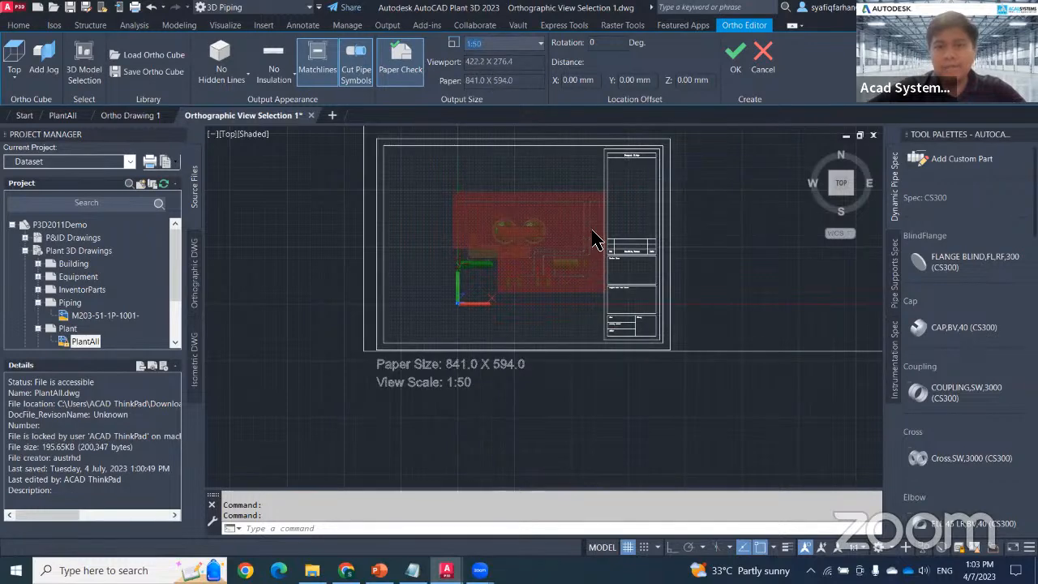
pyautogui.moveTo(538, 162)
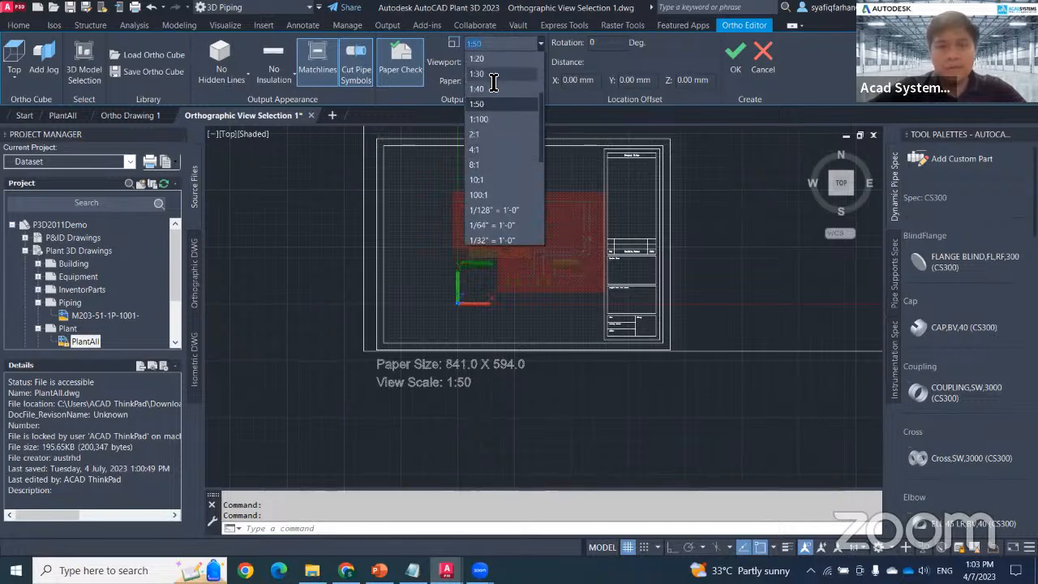
pyautogui.click(477, 74)
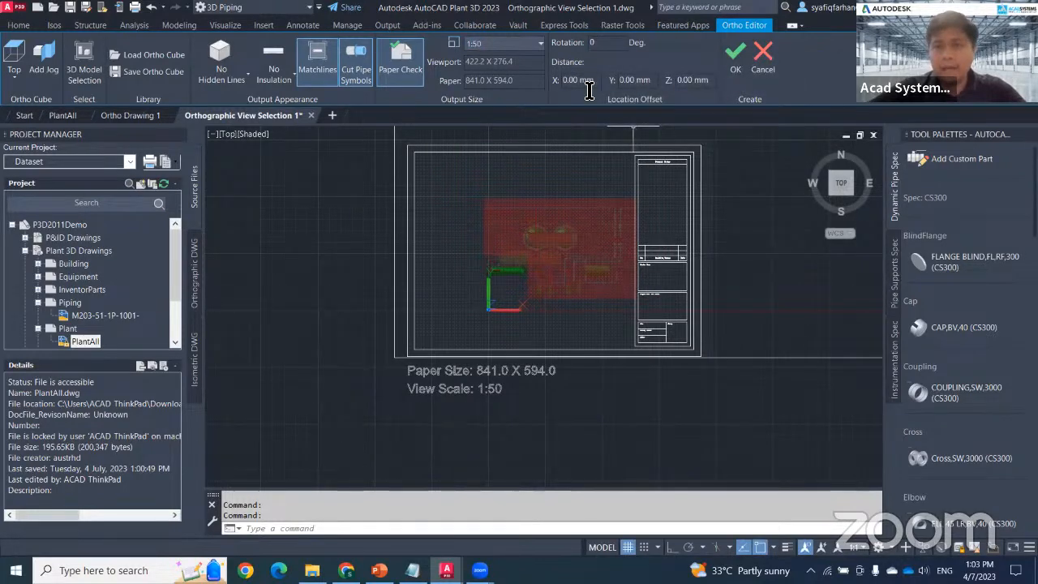
pyautogui.moveTo(584, 78)
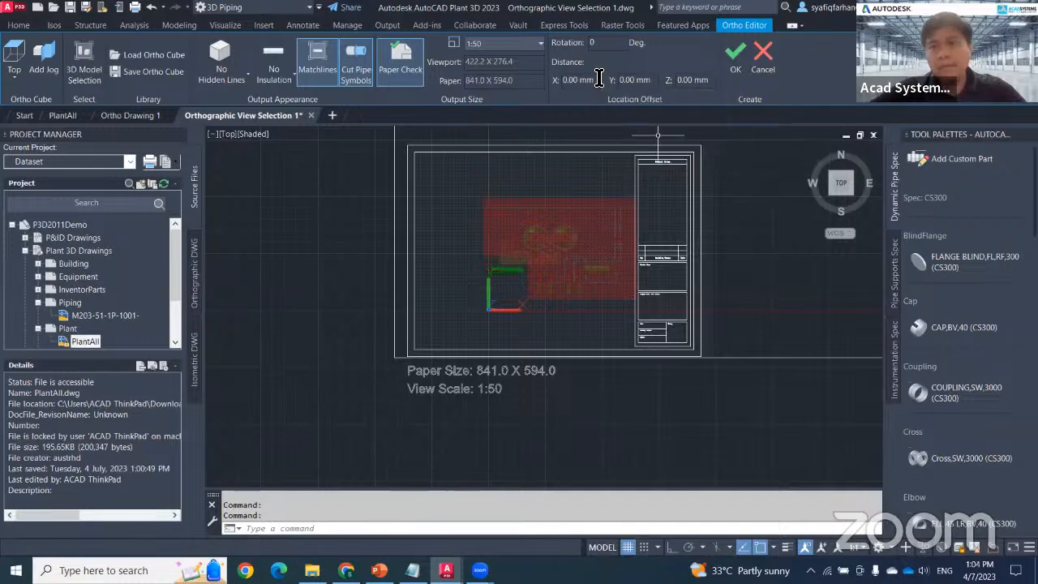
pyautogui.moveTo(713, 92)
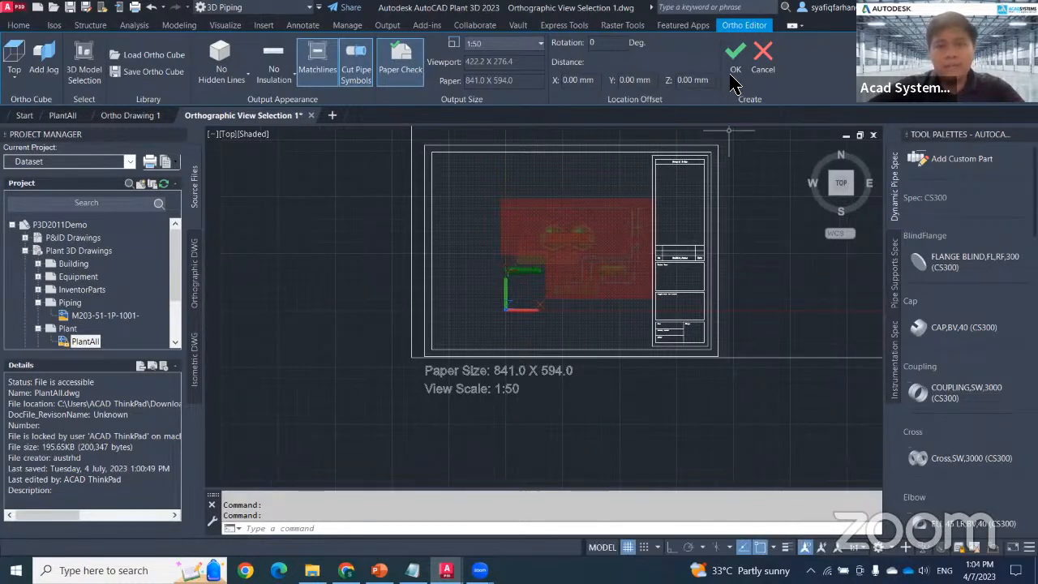
# Generate Ortho Drawing 1 from the Ortho Editor settings and inspect the piping area.
pyautogui.click(735, 61)
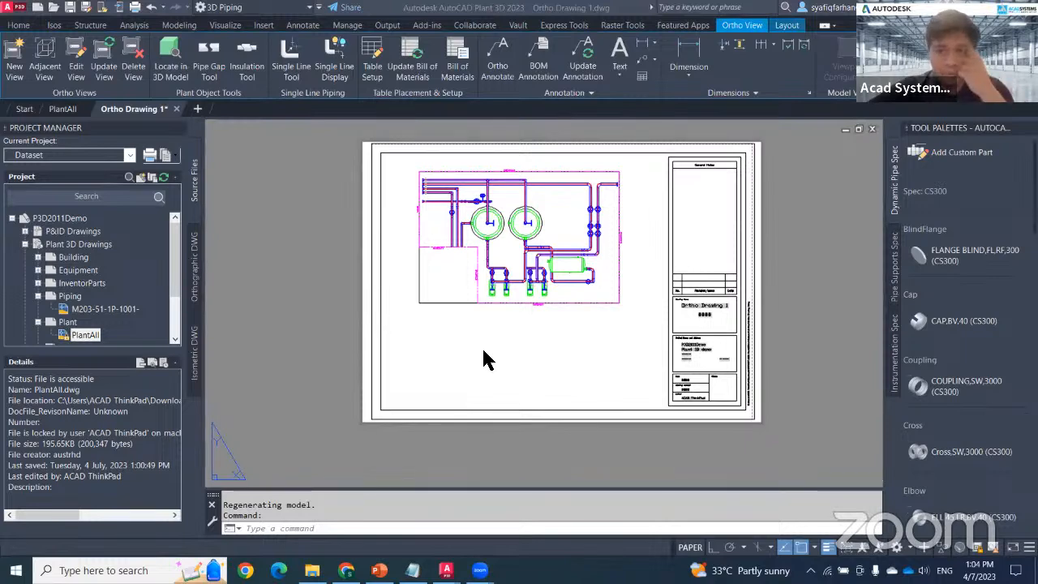
pyautogui.moveTo(527, 315)
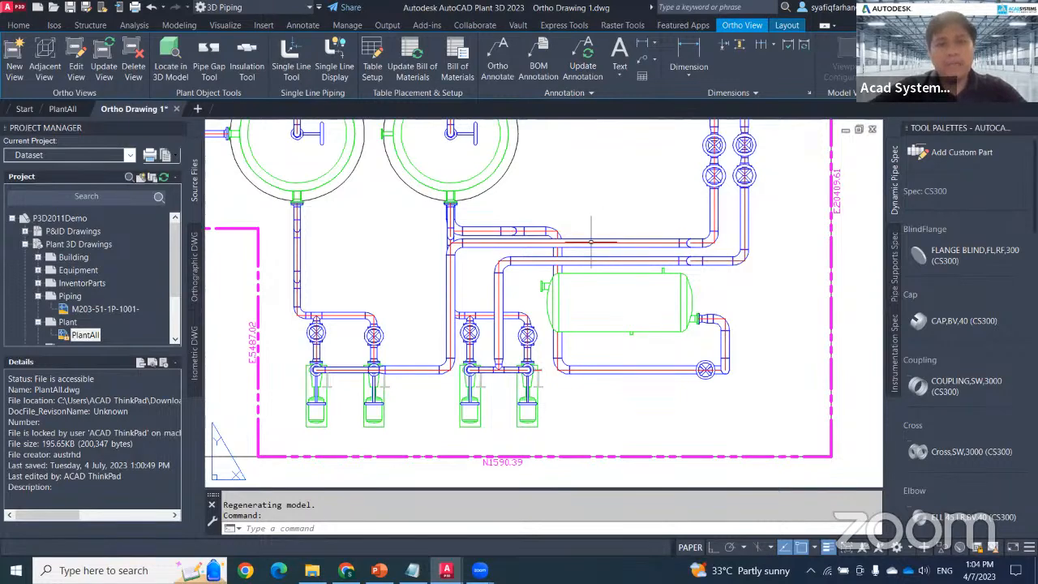
pyautogui.moveTo(470, 96)
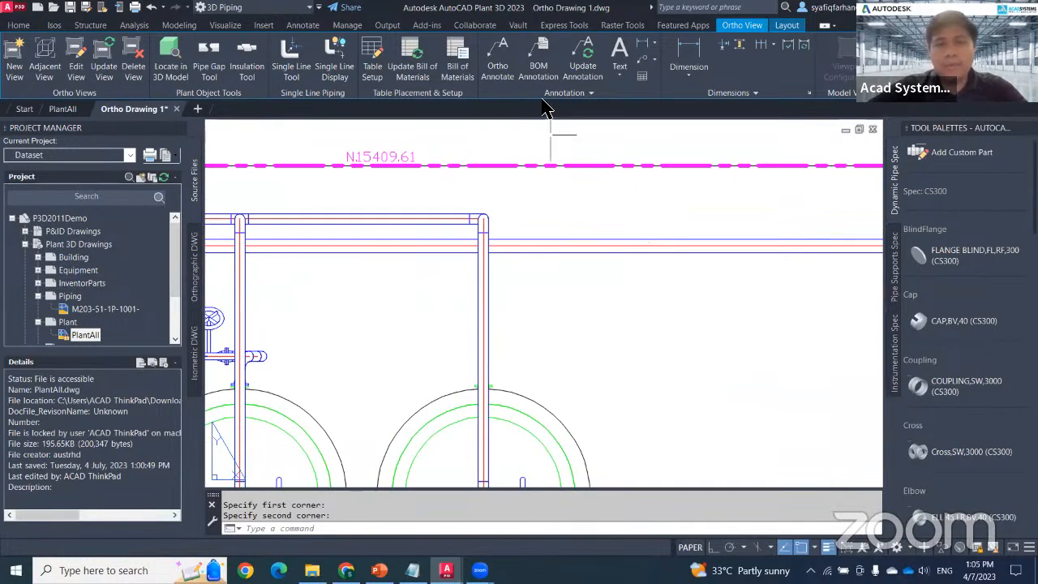
# Cancel the BOM table selection and launch Ortho Annotate on the top view.
pyautogui.click(539, 62)
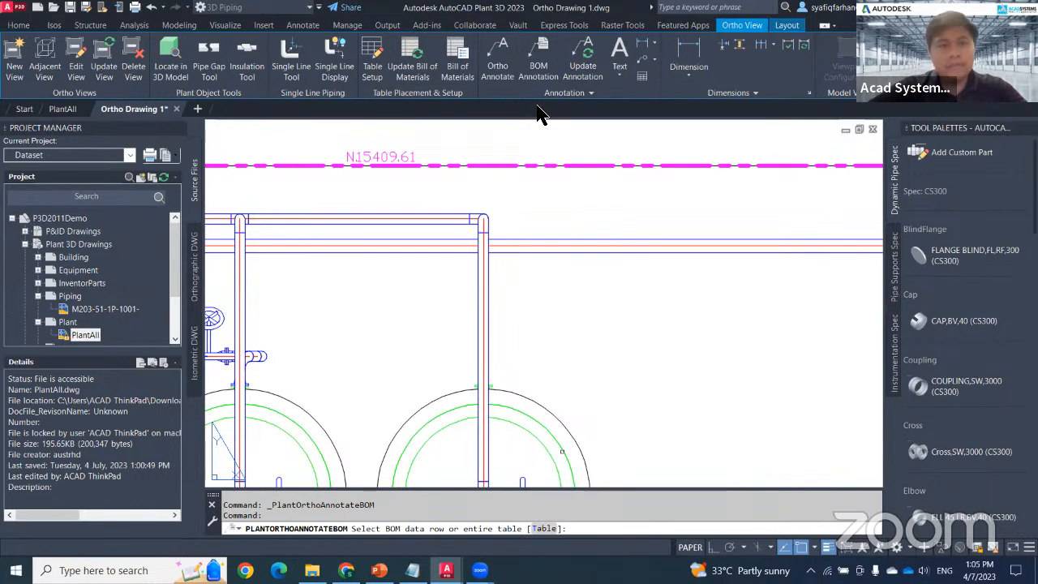
pyautogui.moveTo(600, 246)
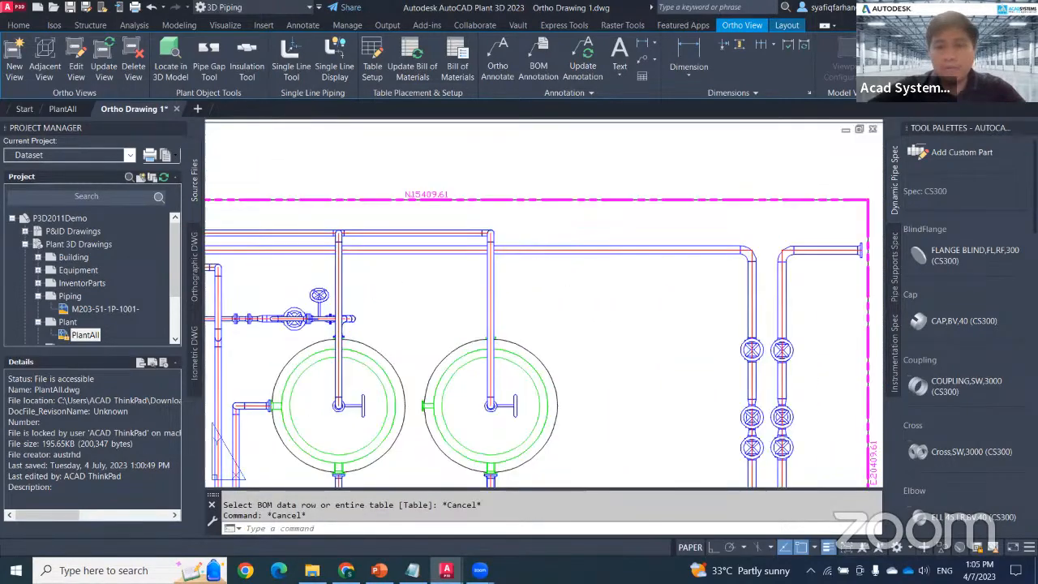
pyautogui.moveTo(519, 130)
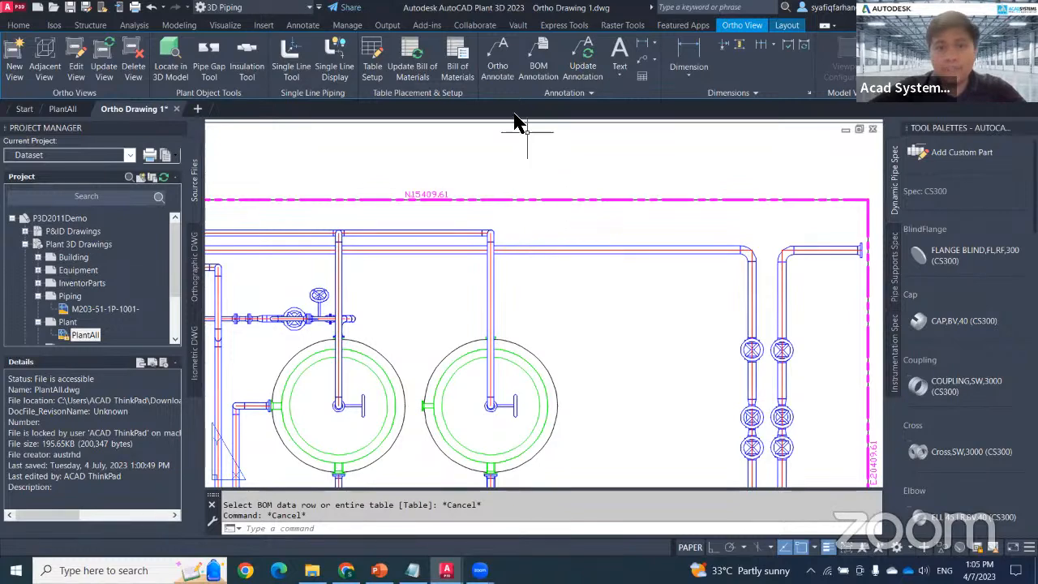
pyautogui.click(496, 62)
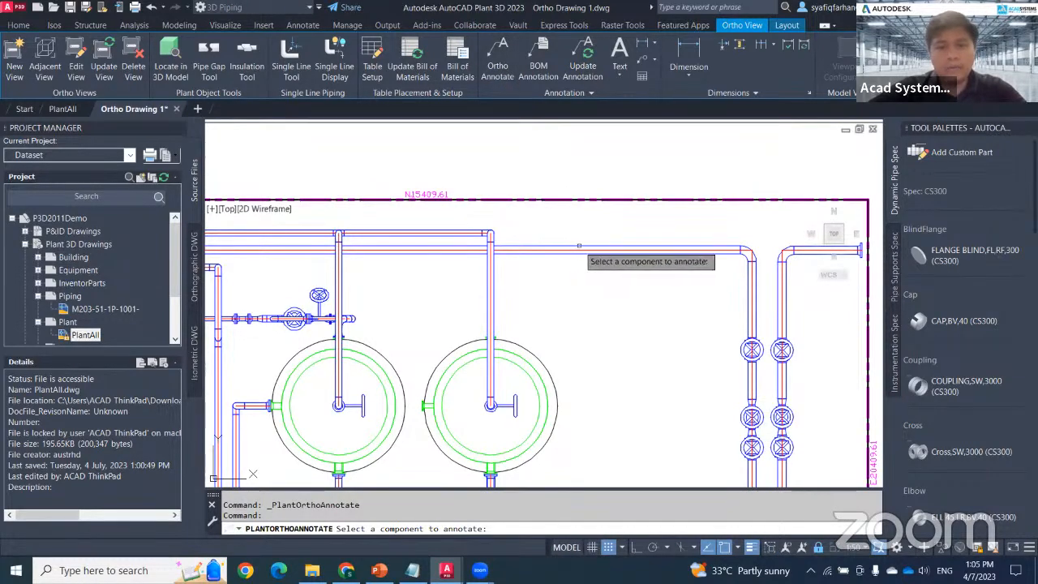
# Pick a pipe near the top of the view and list the available annotation styles with ?
pyautogui.click(543, 227)
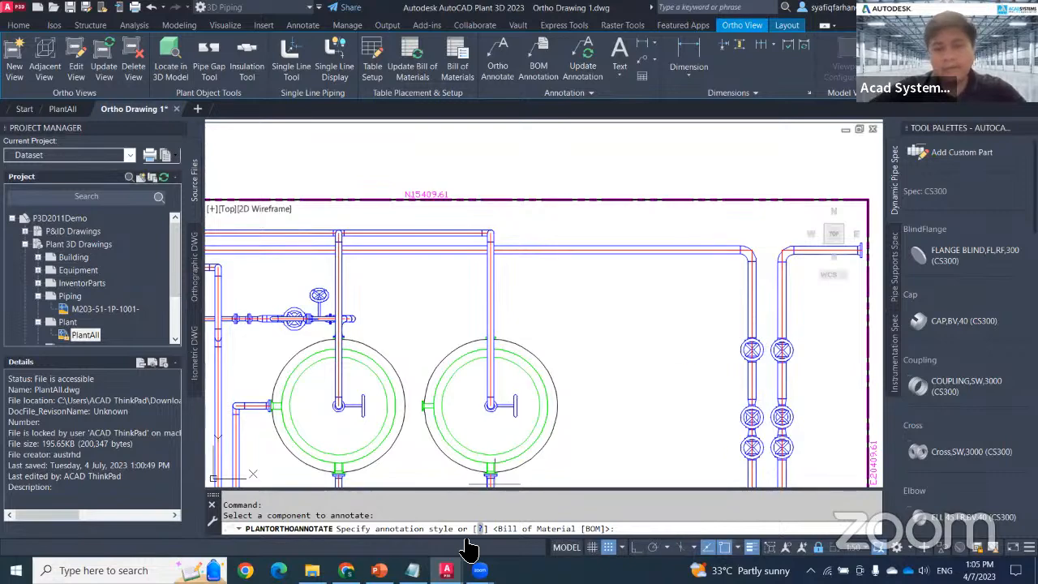
pyautogui.write('?')
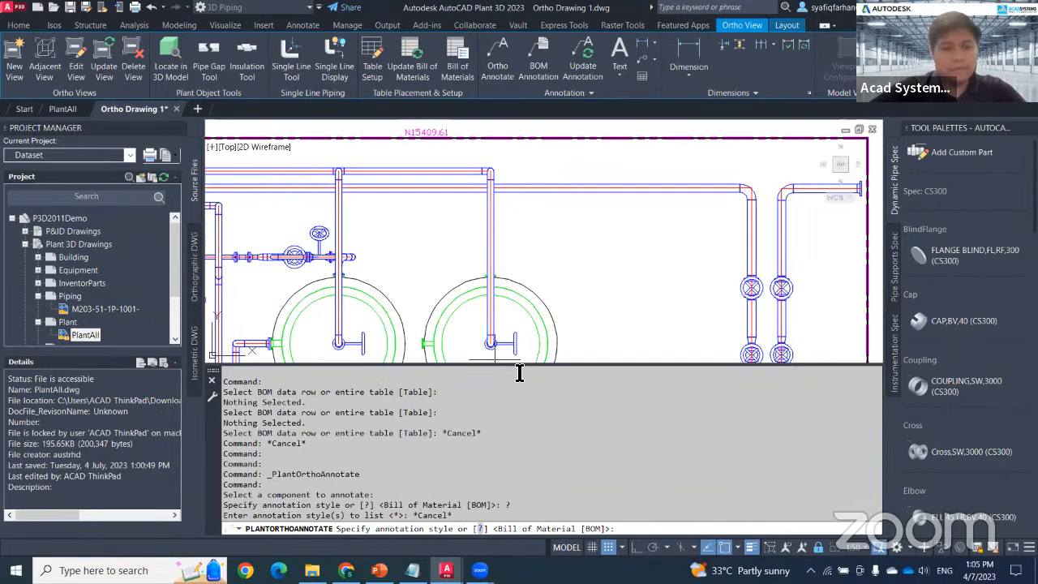
pyautogui.moveTo(483, 535)
pyautogui.write('nominal')
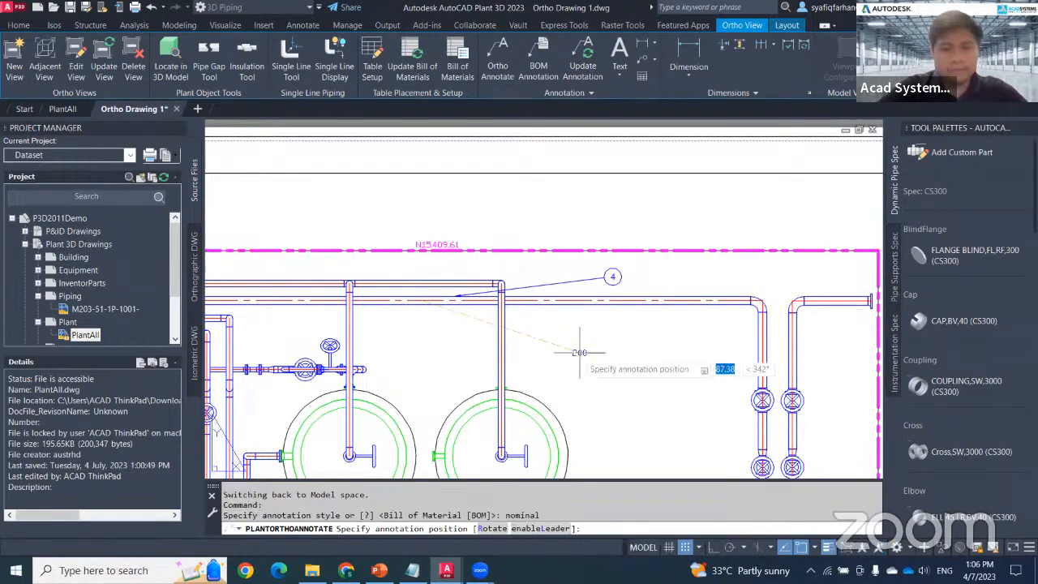
pyautogui.moveTo(595, 339)
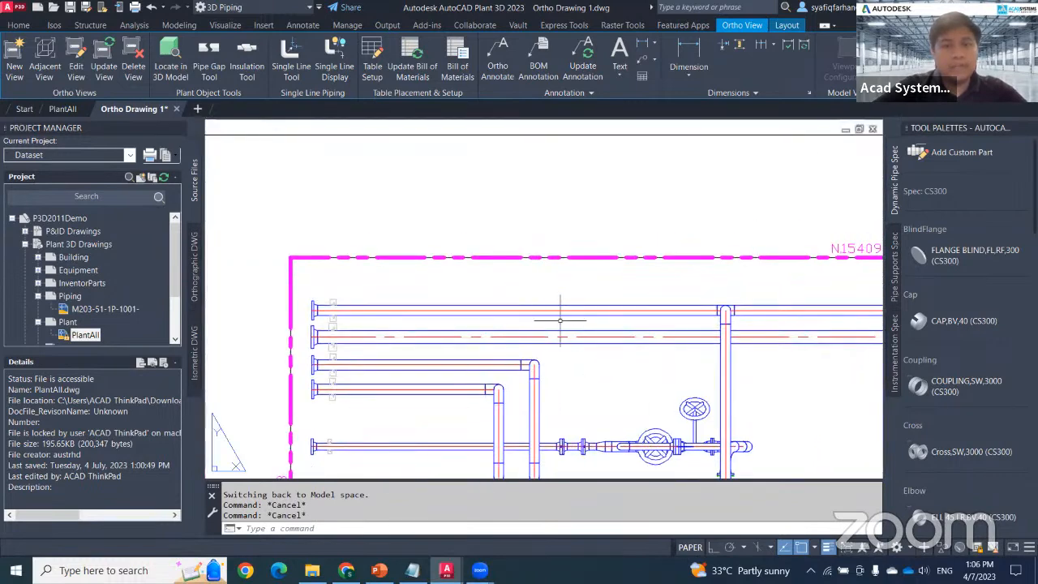
# Annotate the left pipe with a BOM balloon and a nominal-size label.
pyautogui.click(496, 62)
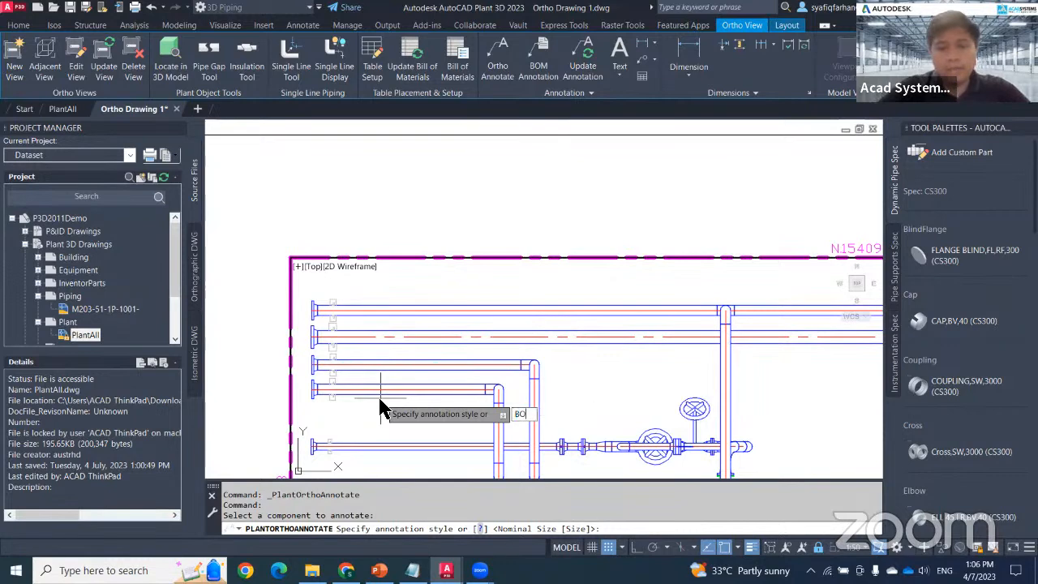
pyautogui.write('BOM')
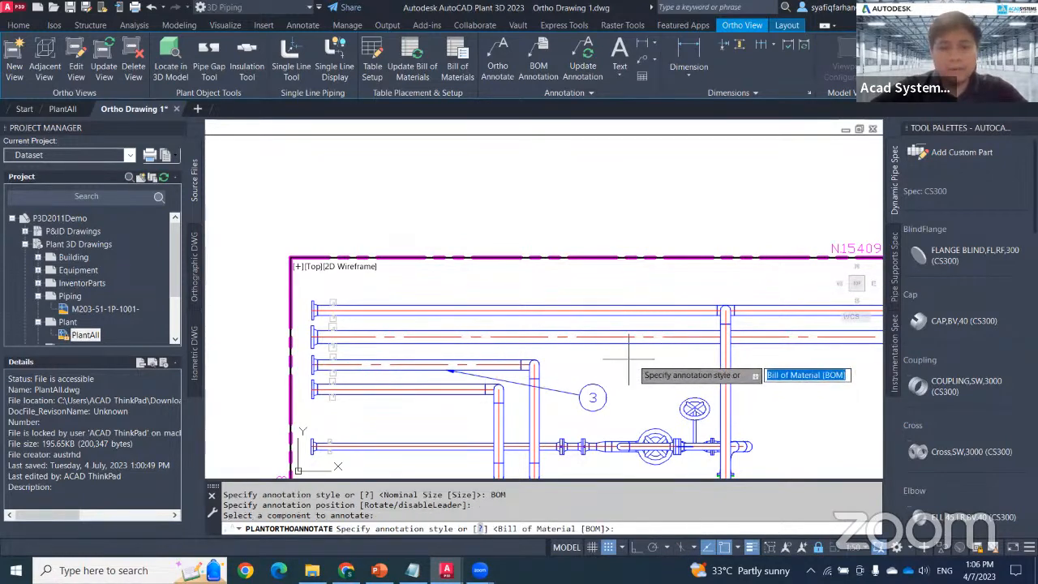
pyautogui.write('nom')
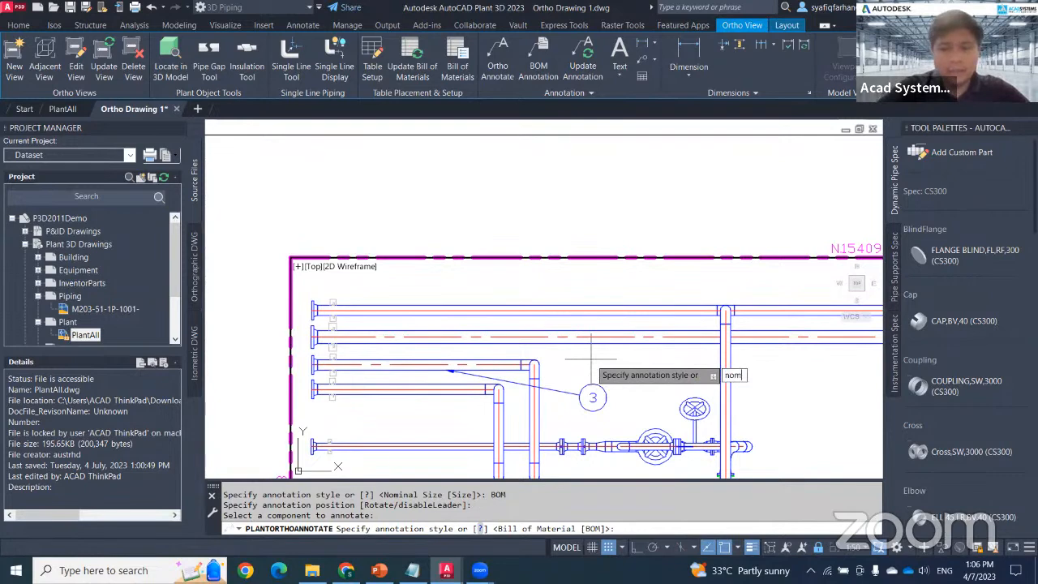
pyautogui.write('nominal')
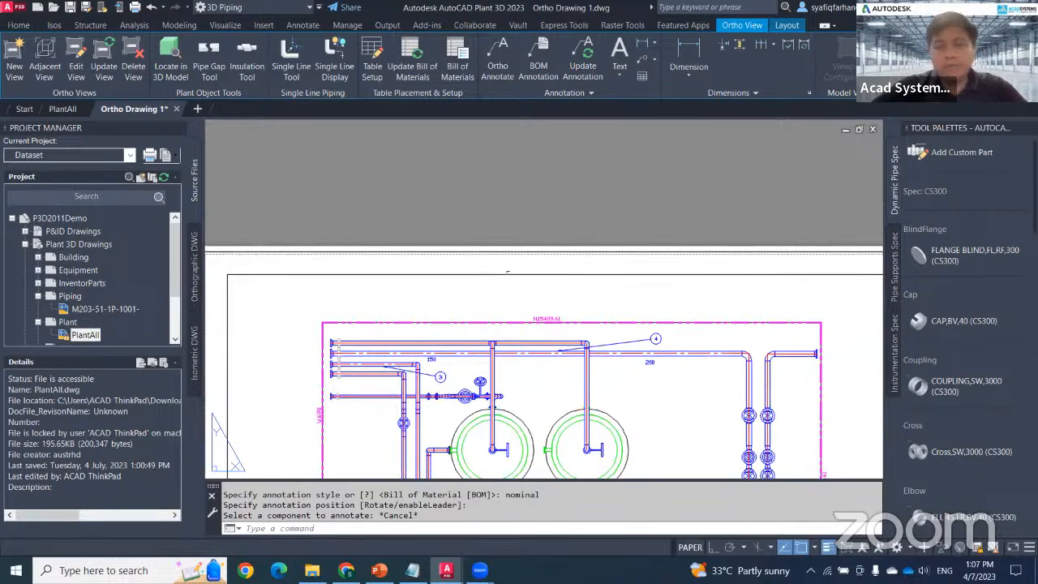
pyautogui.moveTo(519, 292)
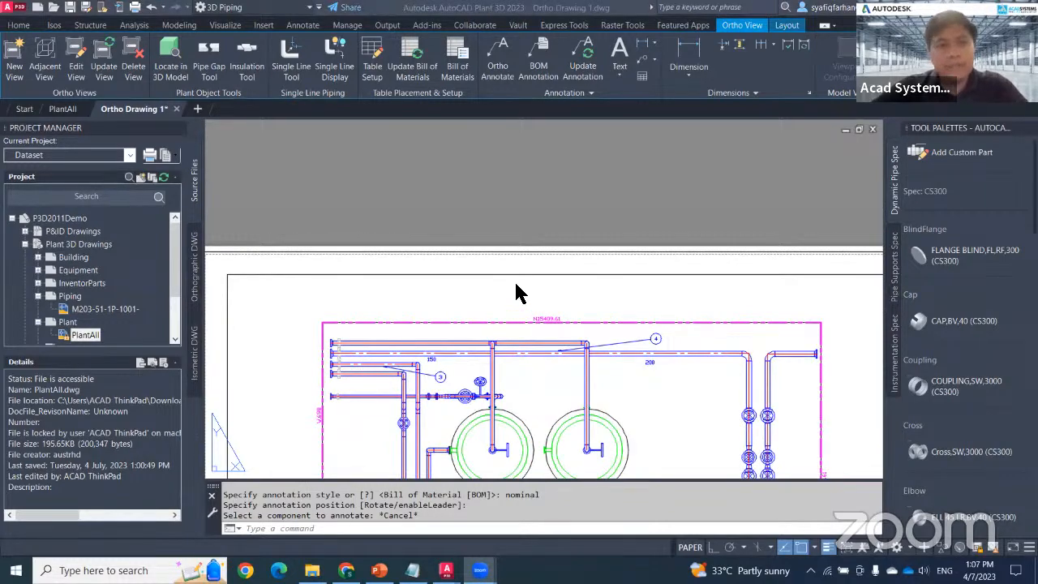
pyautogui.moveTo(272, 81)
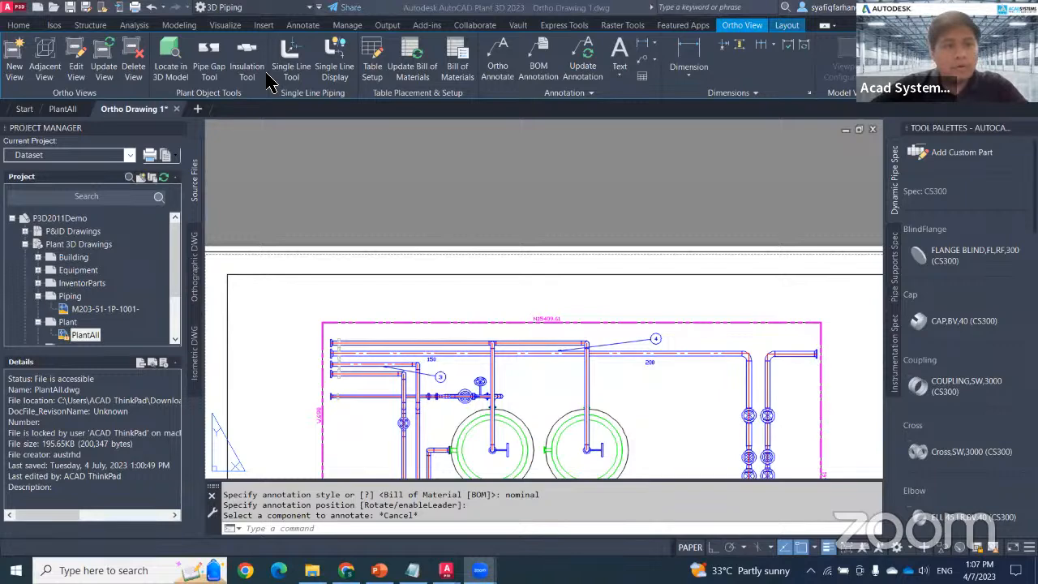
pyautogui.moveTo(522, 295)
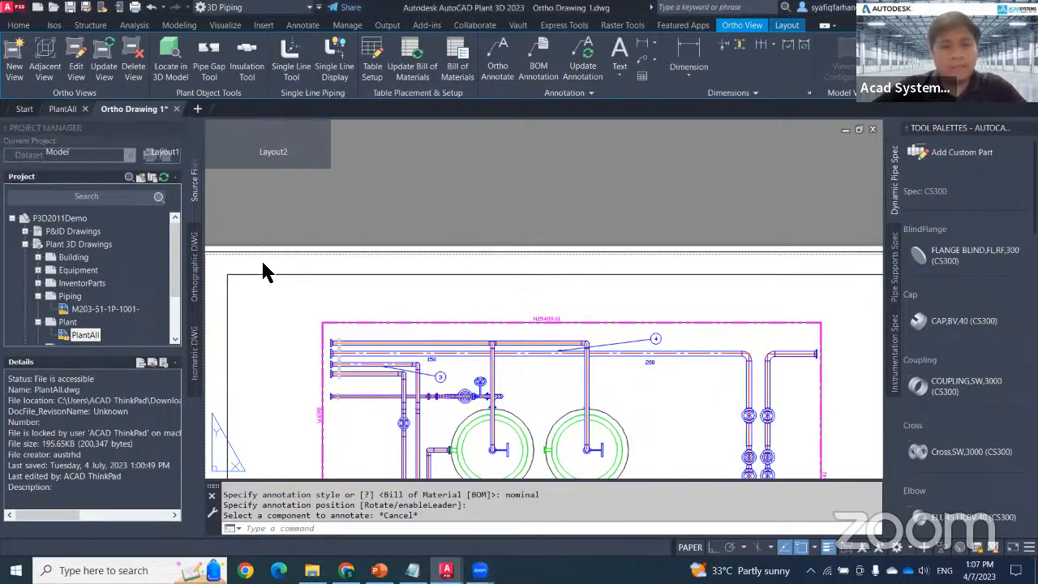
# From the PlantAll model, open equipment reference M203-51-1E-1001.dwg read-only via Edit Reference In-Place.
pyautogui.click(63, 108)
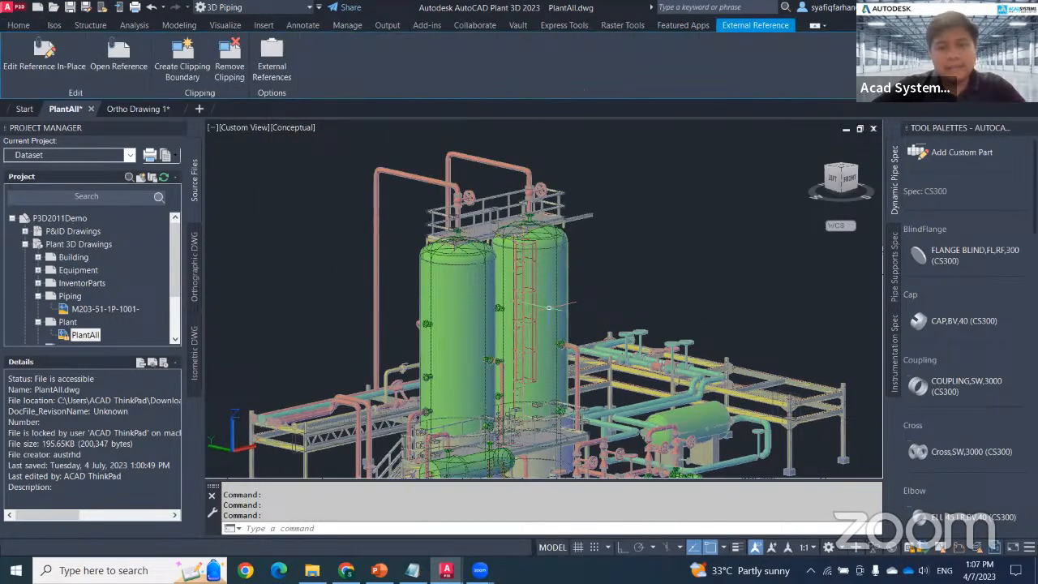
pyautogui.moveTo(551, 308); pyautogui.dragTo(600, 332)
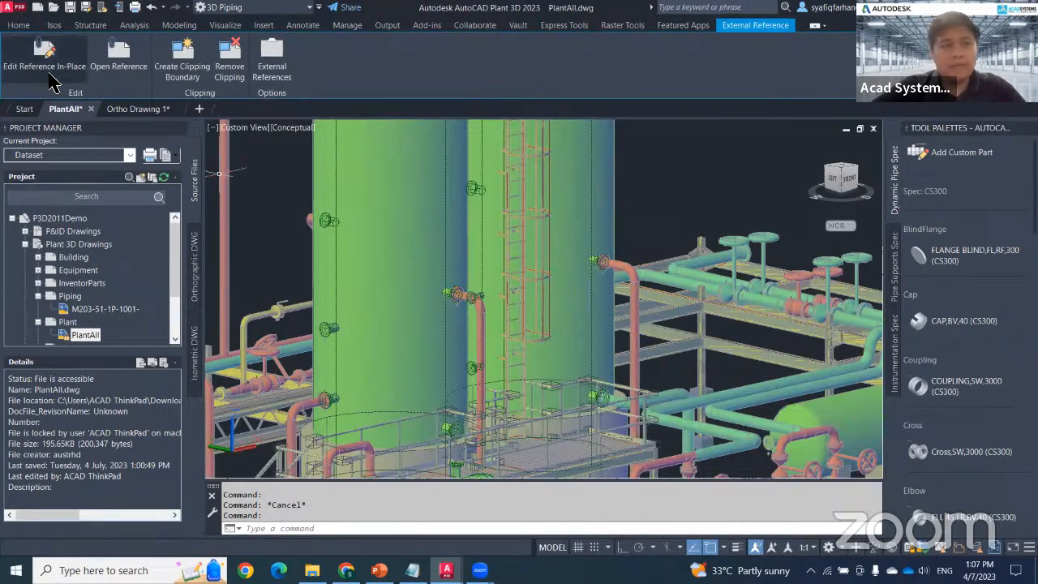
pyautogui.click(44, 62)
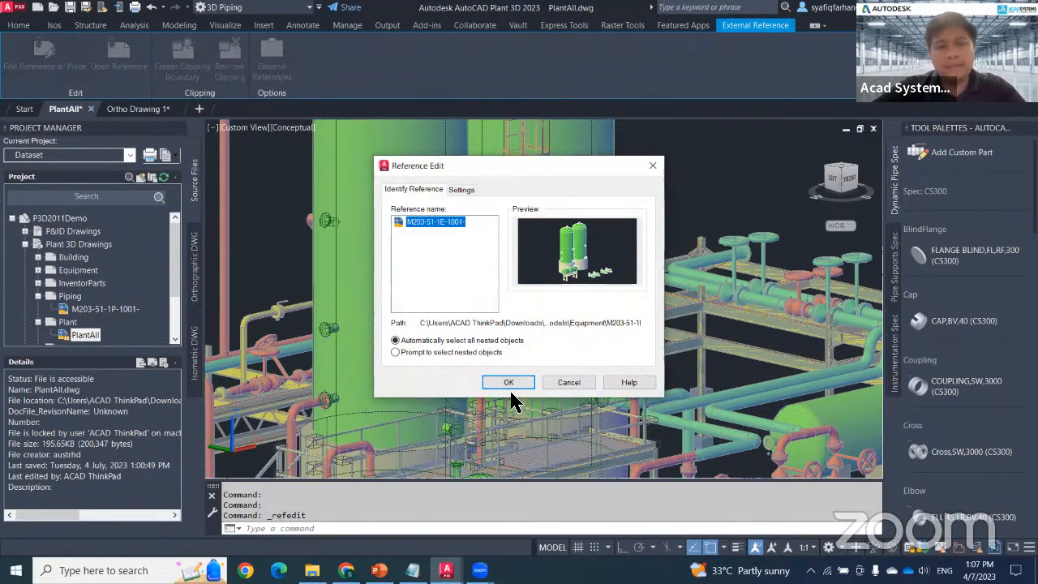
pyautogui.click(509, 383)
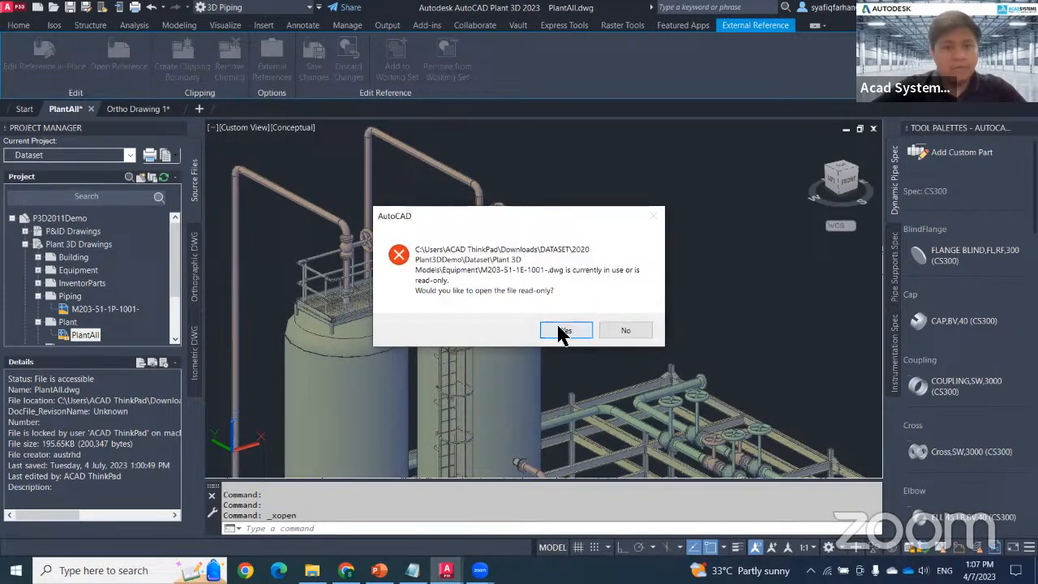
pyautogui.click(564, 331)
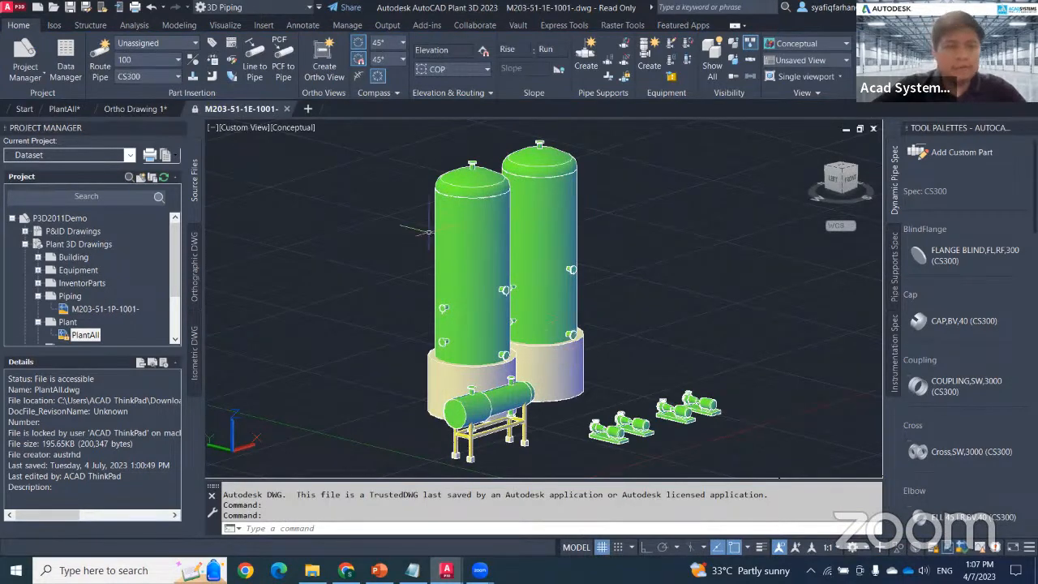
# Update the Top (Plan) view on Ortho Drawing 1, forcing the refresh even though it reports current.
pyautogui.click(136, 109)
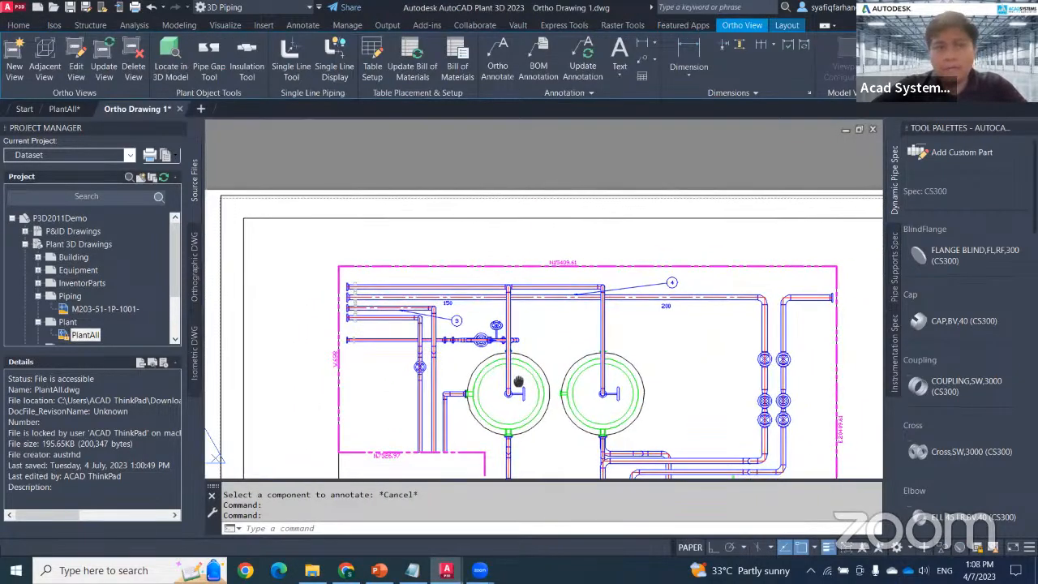
pyautogui.scroll(-3)
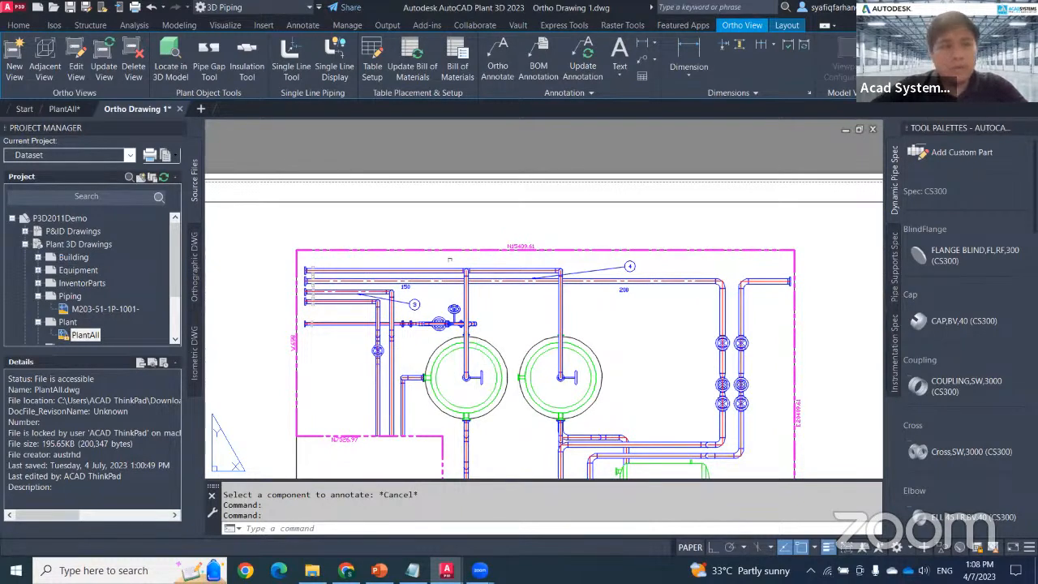
pyautogui.click(104, 57)
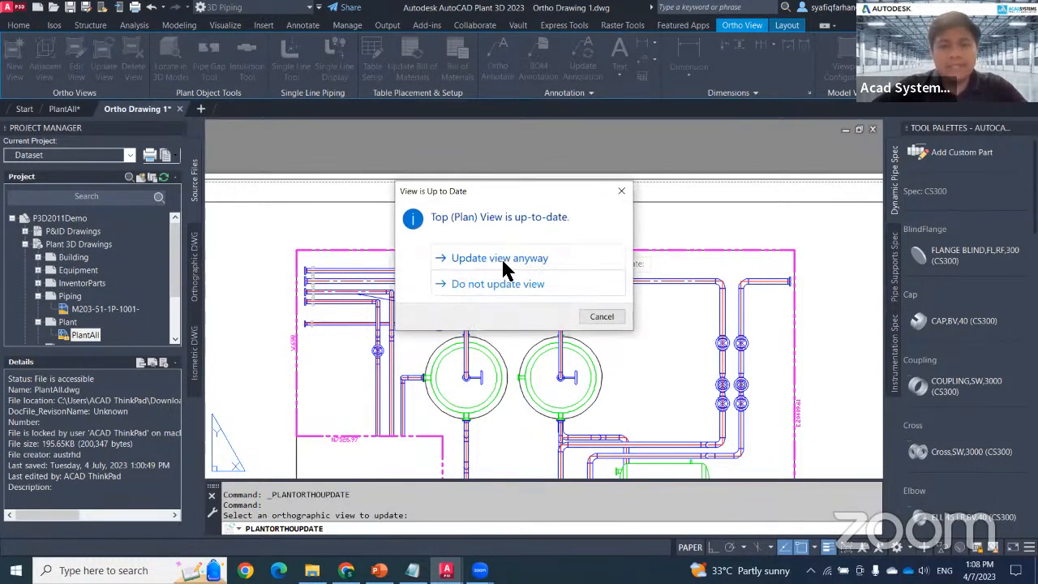
pyautogui.click(500, 258)
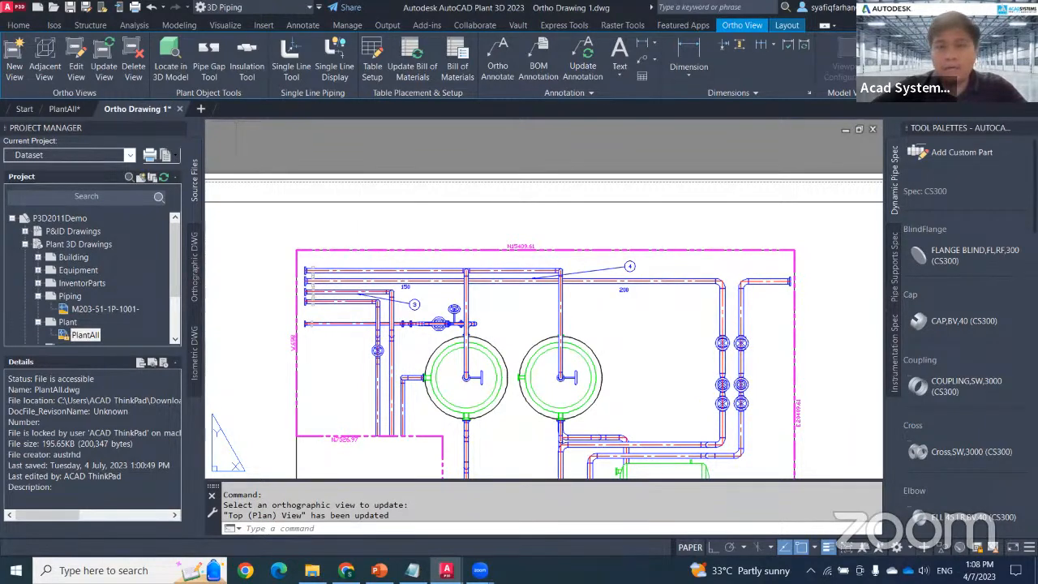
pyautogui.moveTo(564, 161)
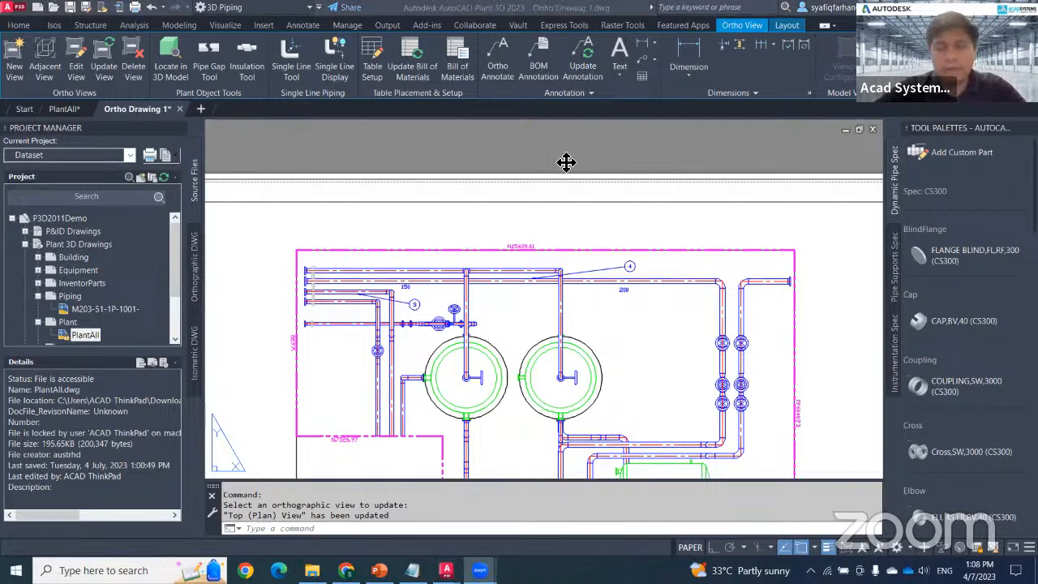